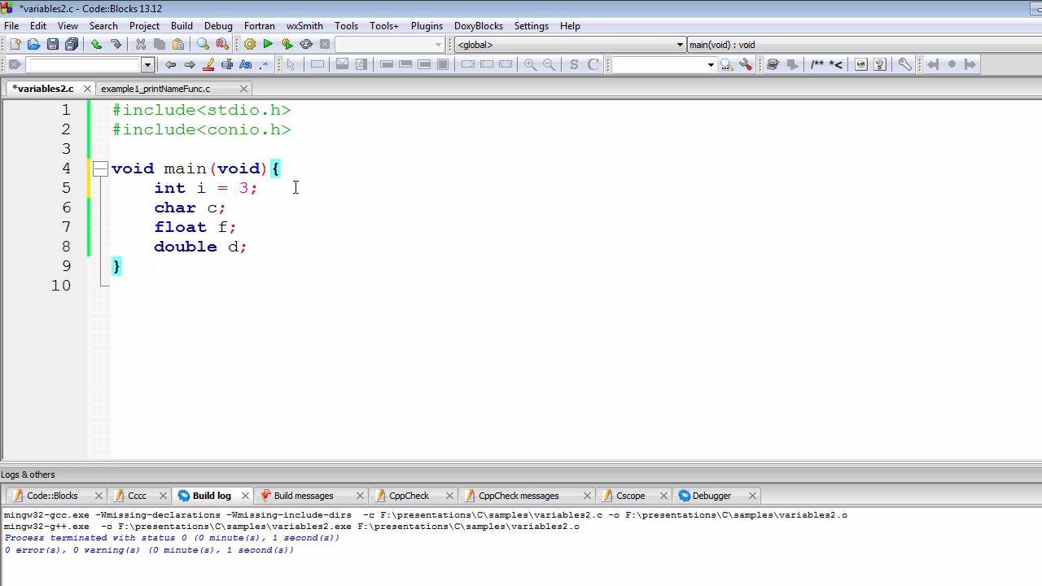
# - Initialise char c = 'A' and float f = 100.093 in the declarations
pyautogui.click(280, 169)
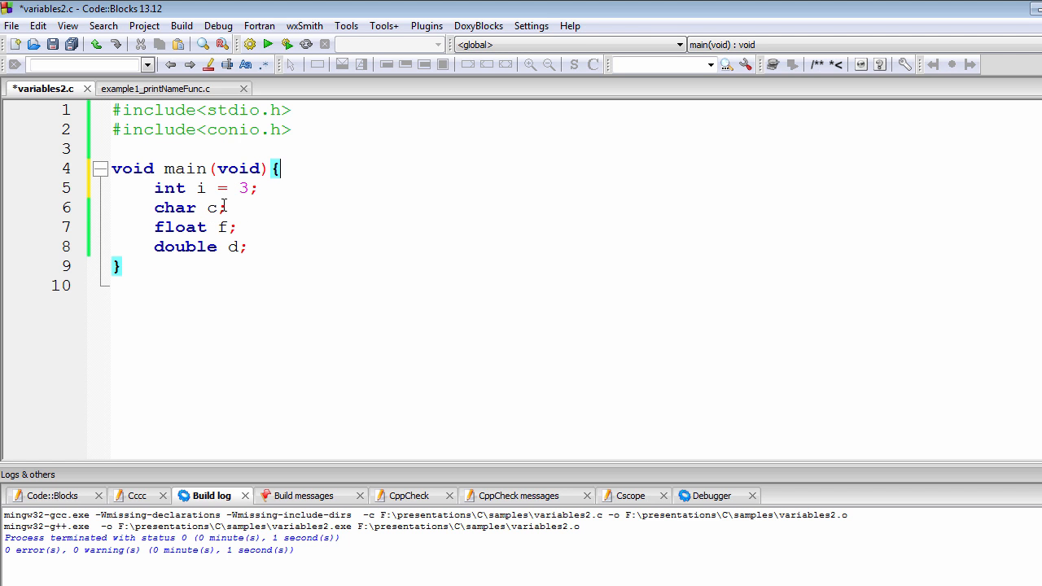
pyautogui.write('=')
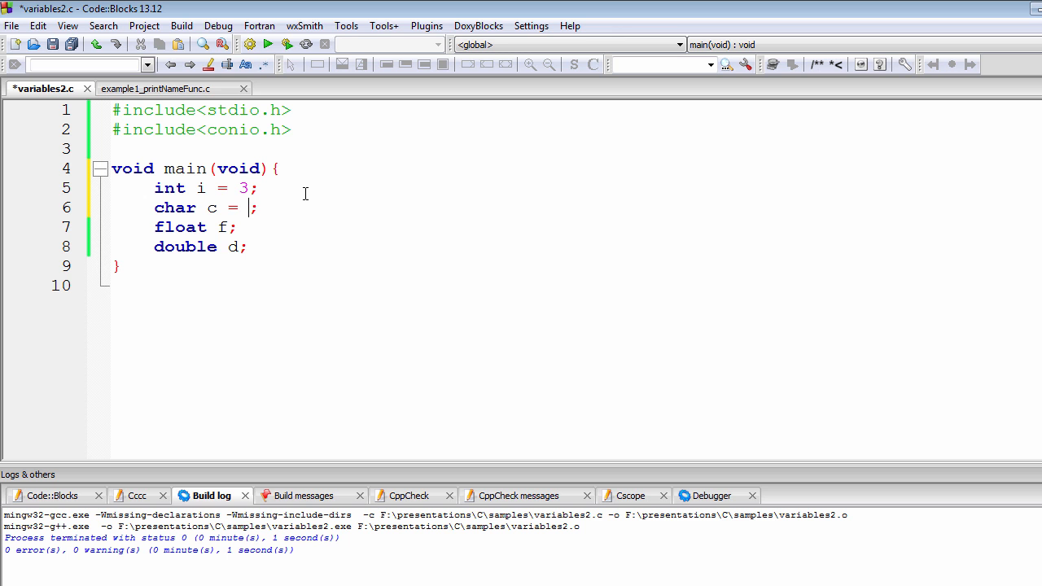
pyautogui.write("'A")
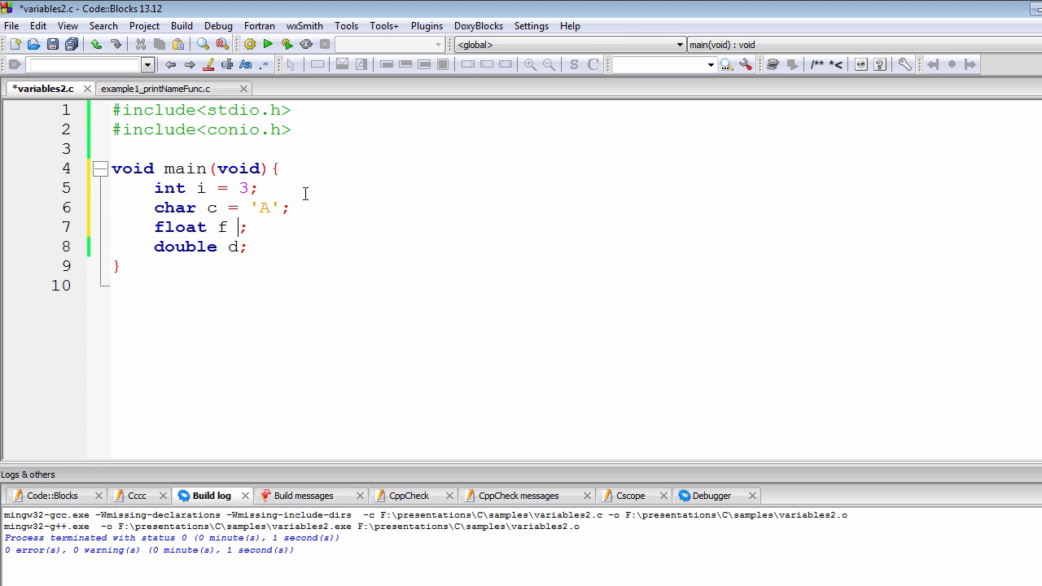
pyautogui.write('=')
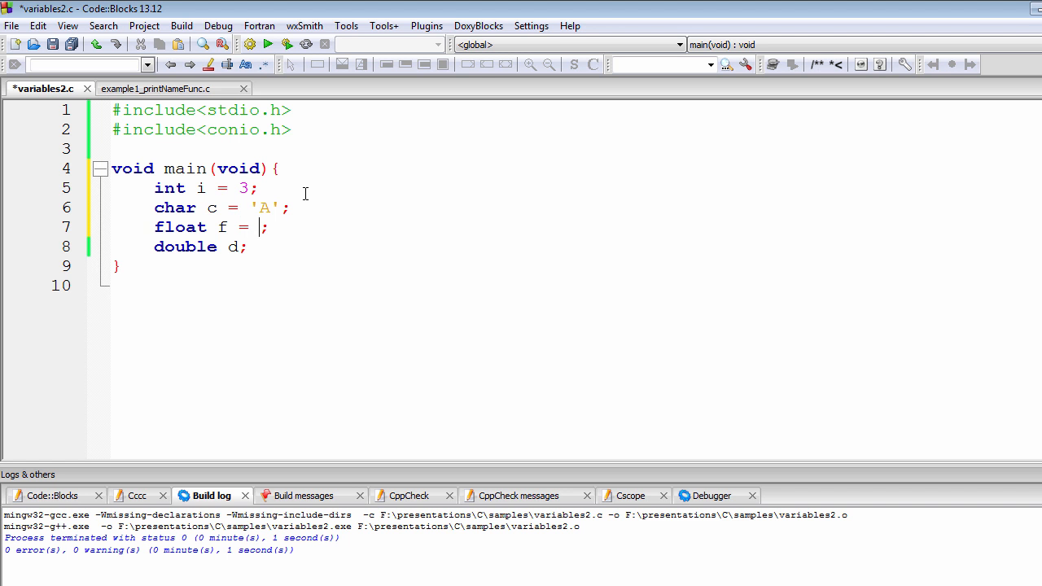
pyautogui.write('2')
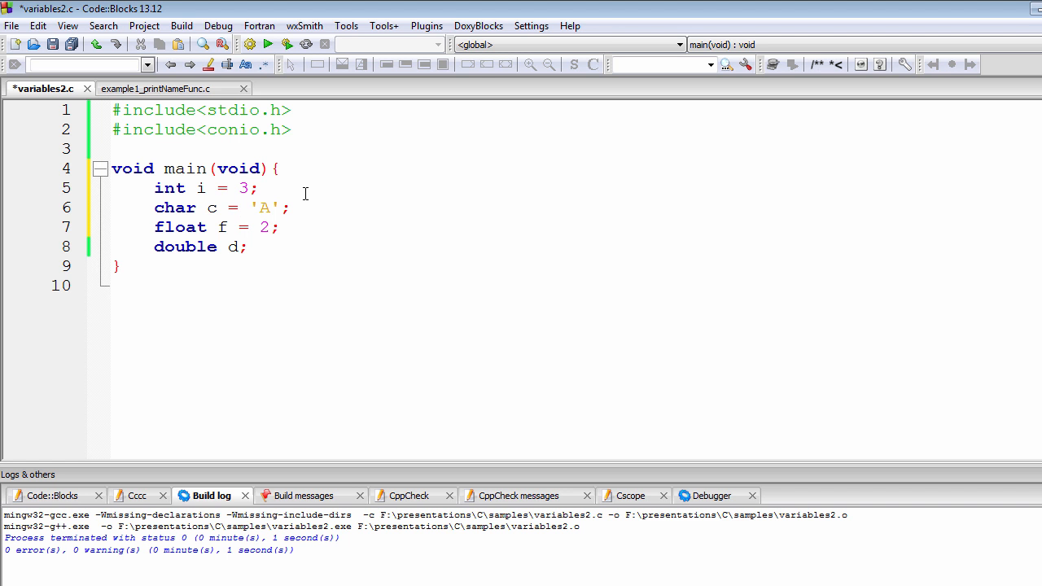
pyautogui.write('100')
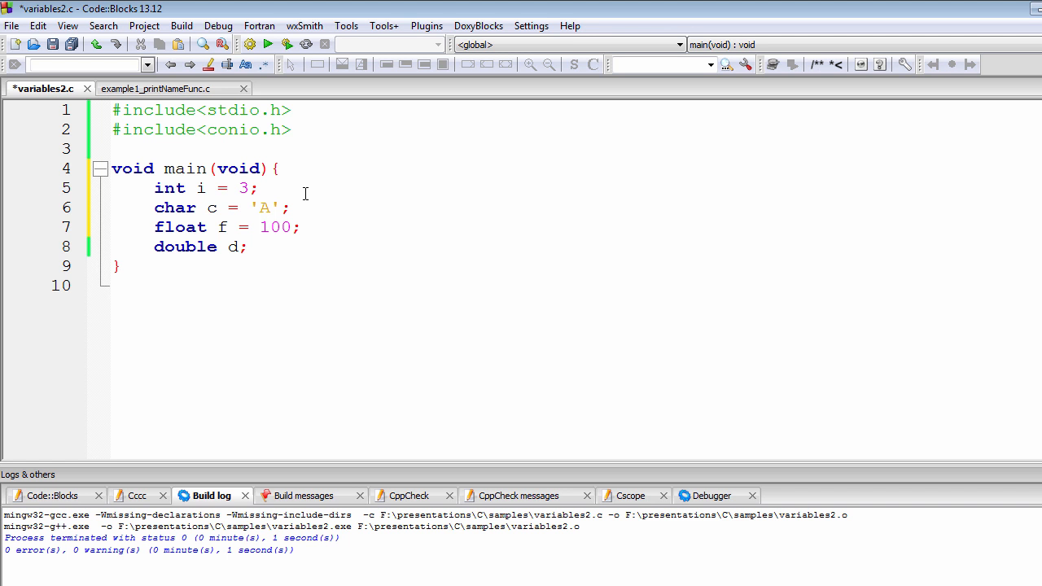
pyautogui.write('.')
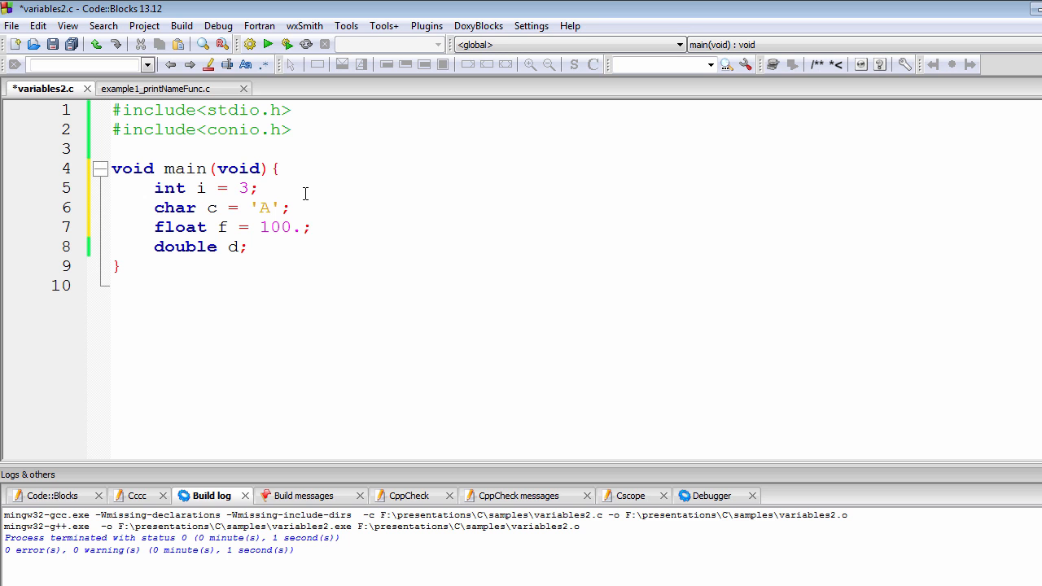
pyautogui.write('09')
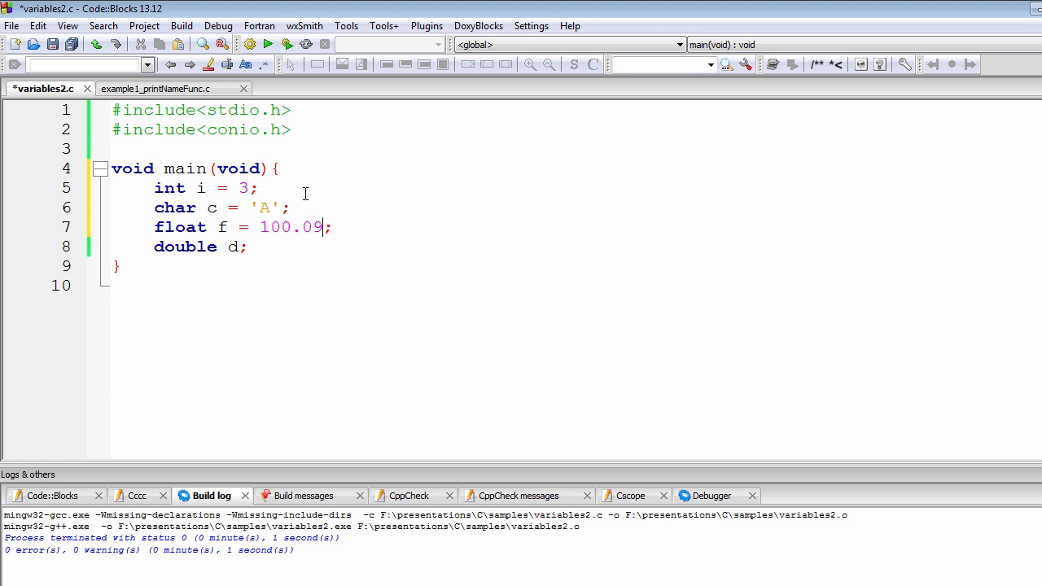
pyautogui.write('3')
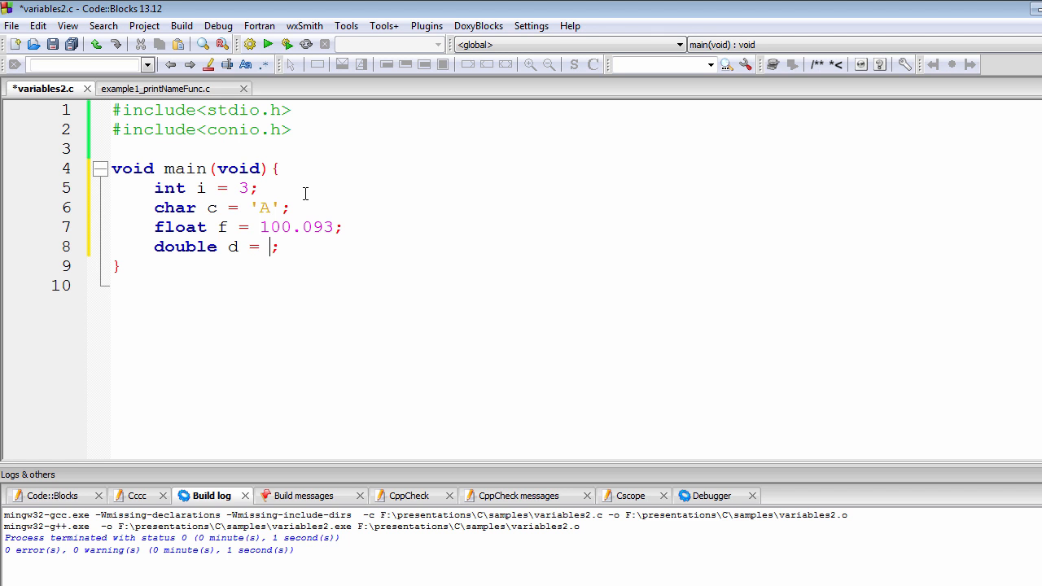
# - Initialise double d = 12303.9409, correcting the mistyped trailing digits
pyautogui.write('12')
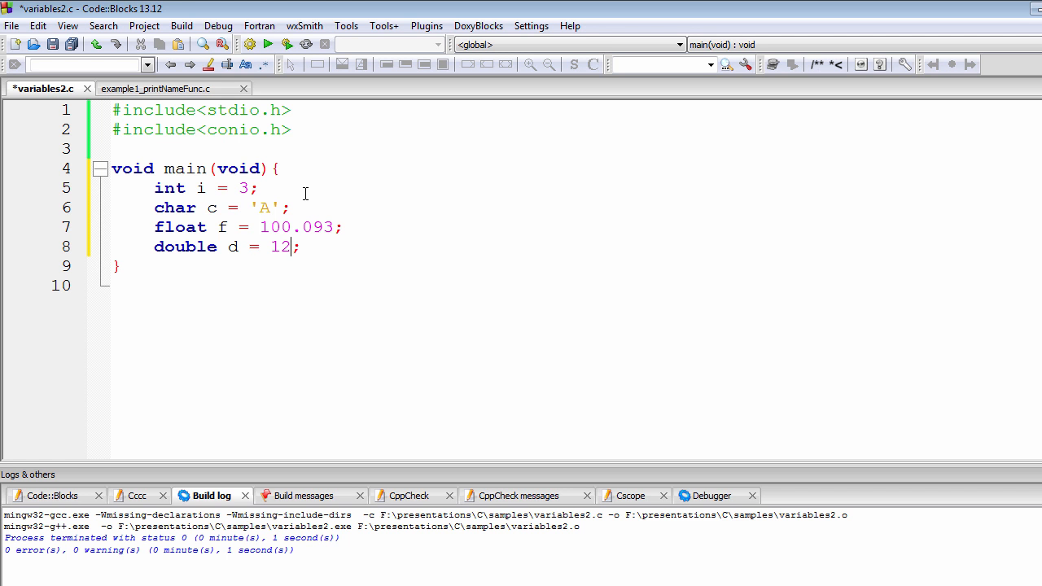
pyautogui.write('303')
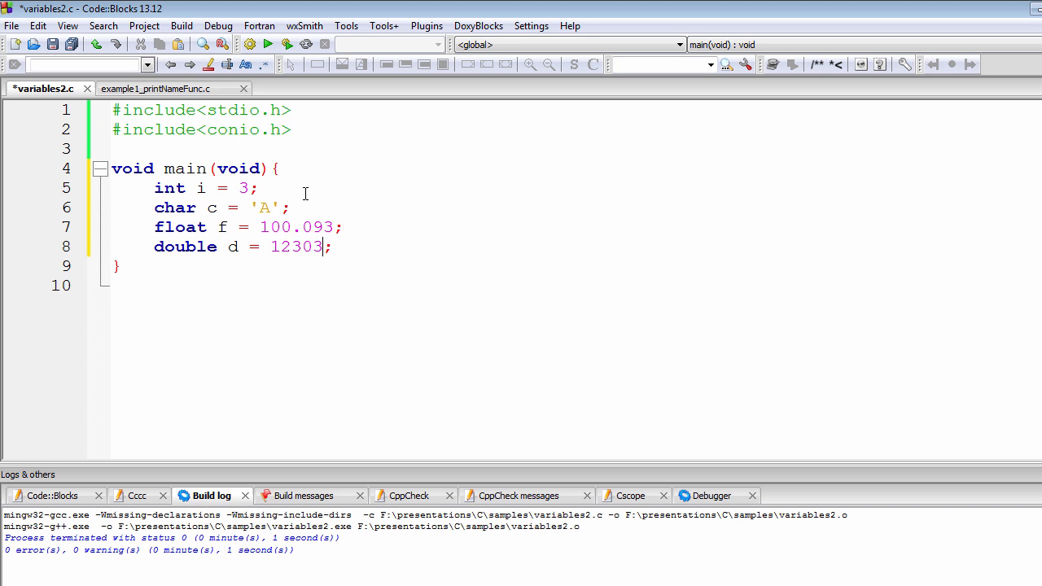
pyautogui.write('.')
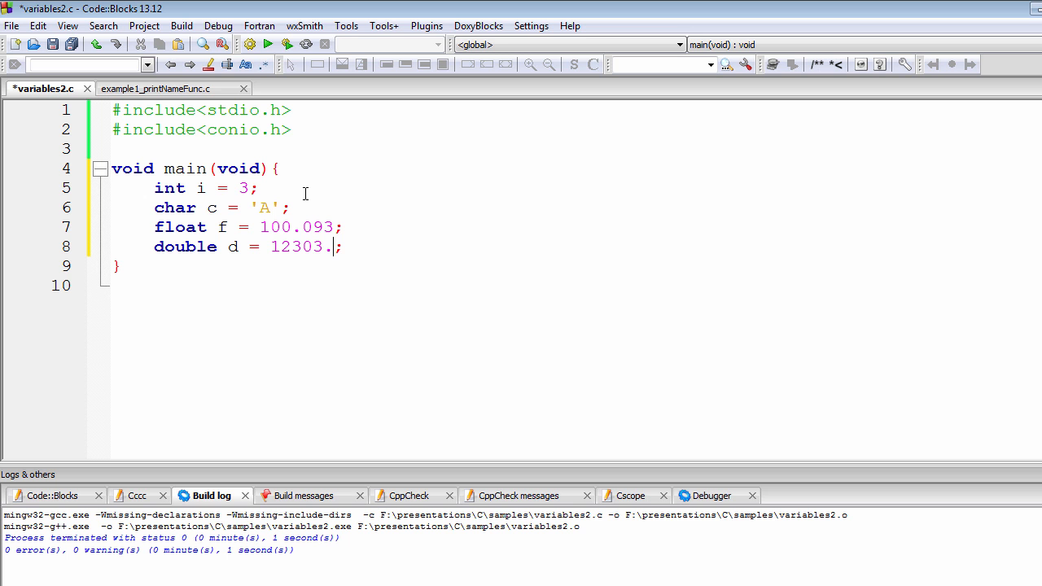
pyautogui.write('9490')
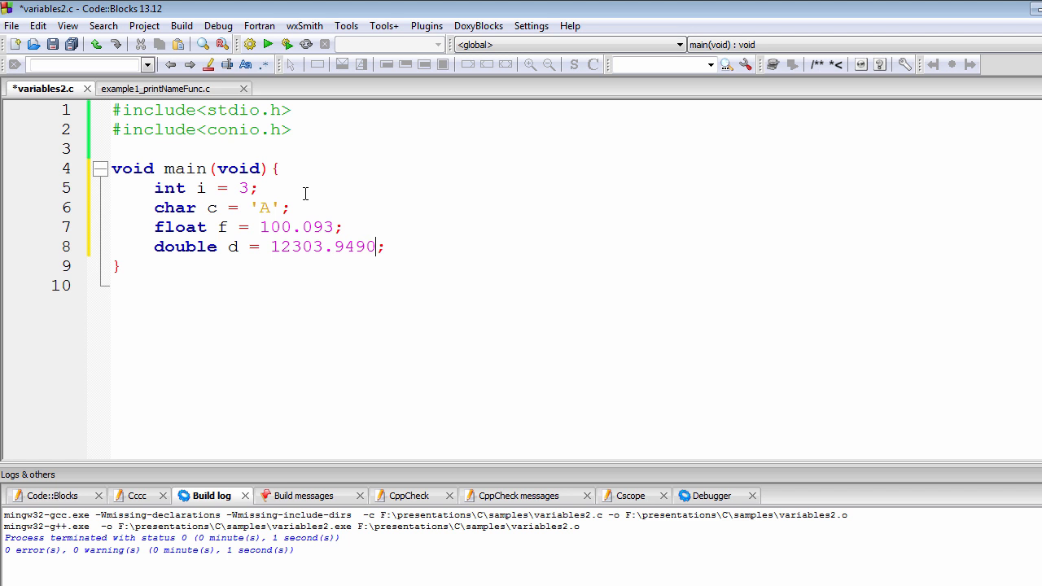
pyautogui.press('Backspace')
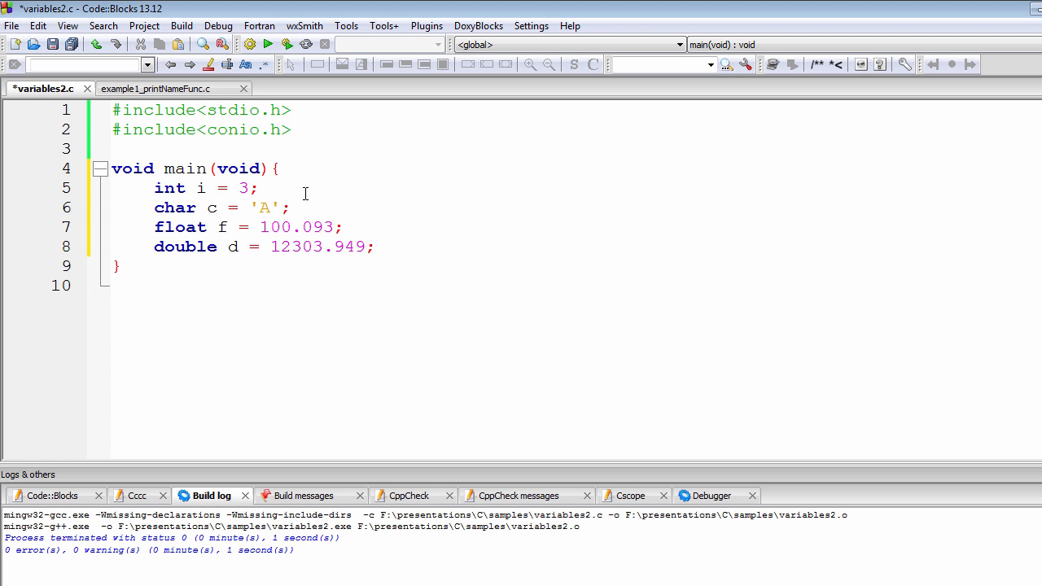
pyautogui.write('0')
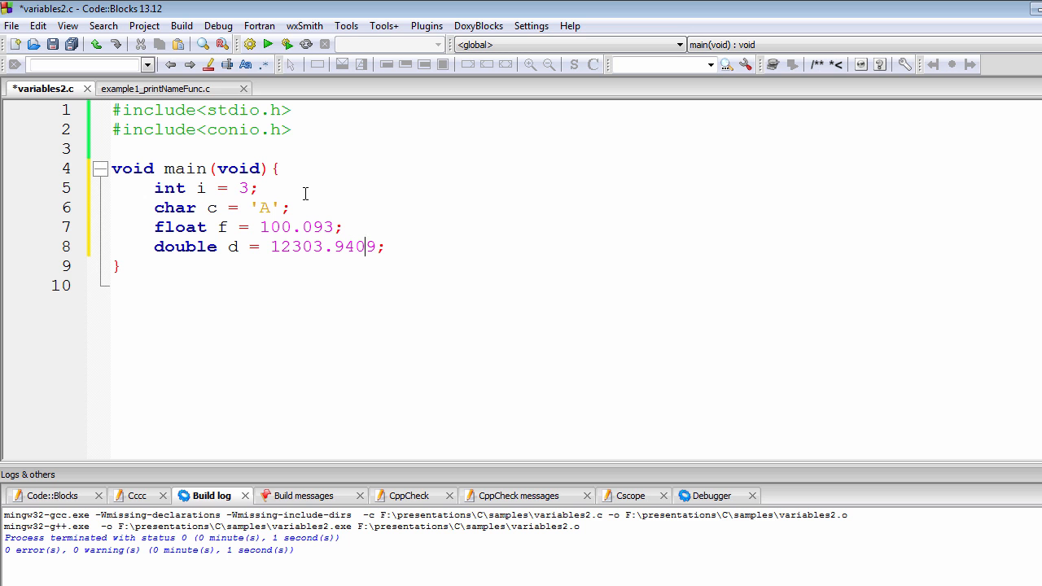
pyautogui.moveTo(377, 254)
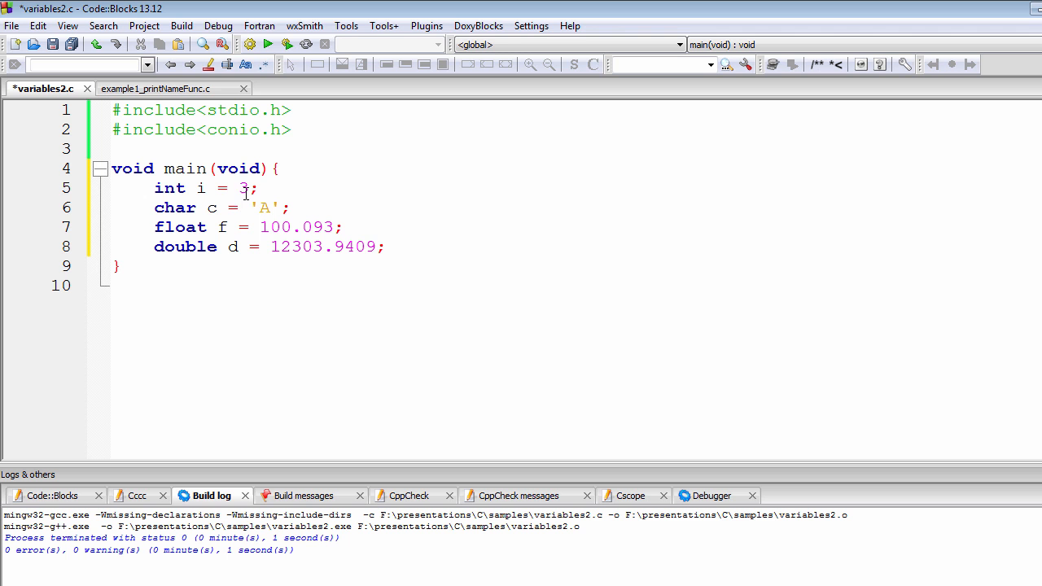
pyautogui.click(366, 247)
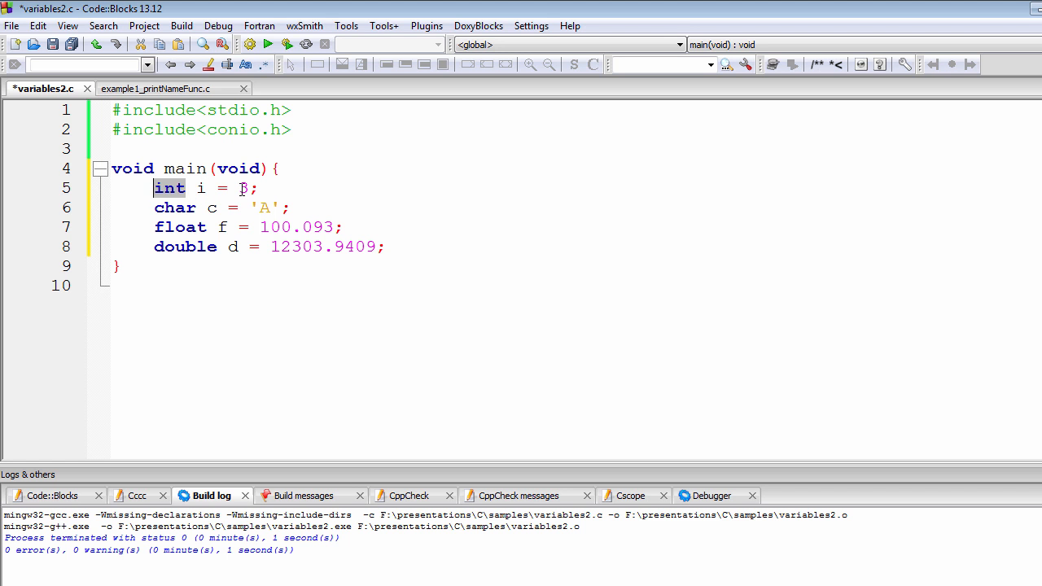
pyautogui.write('3')
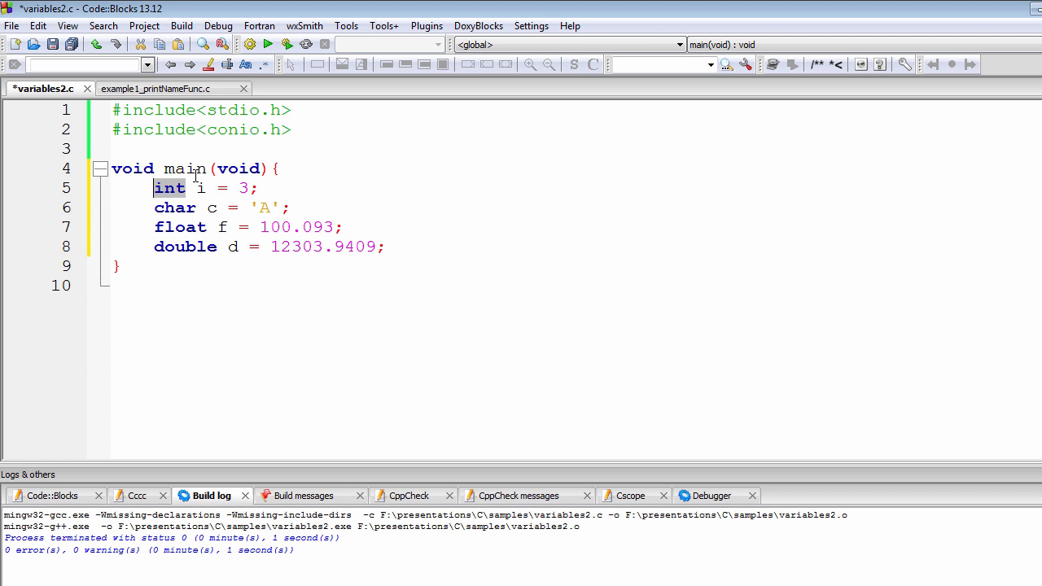
pyautogui.moveTo(152, 188)
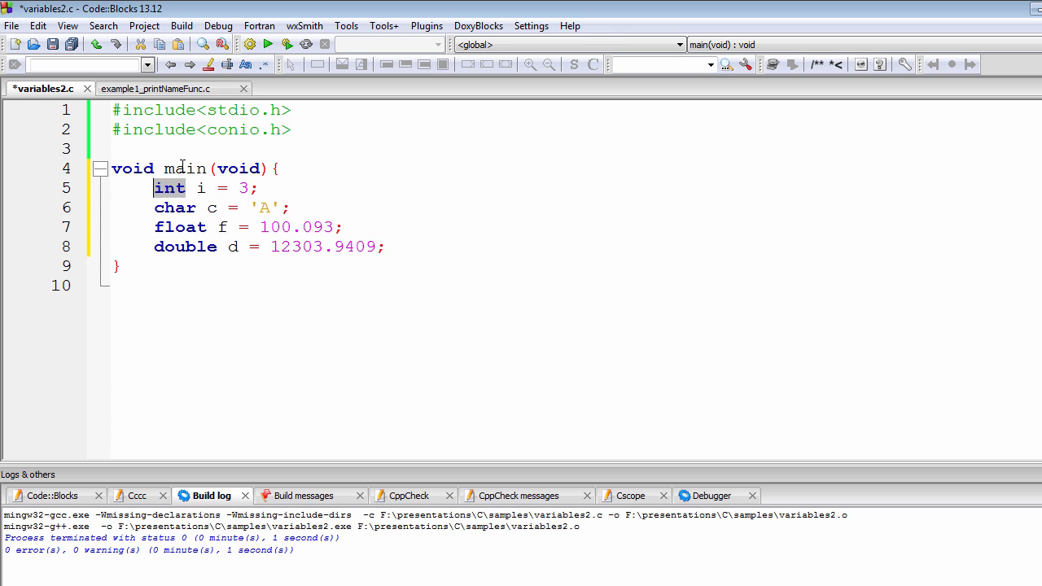
pyautogui.click(236, 188)
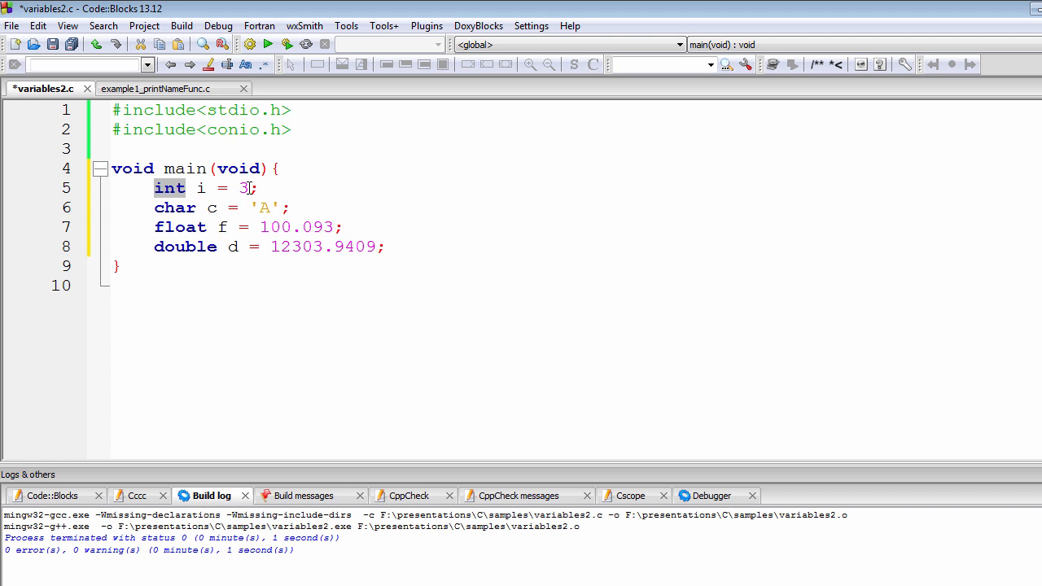
pyautogui.moveTo(293, 168)
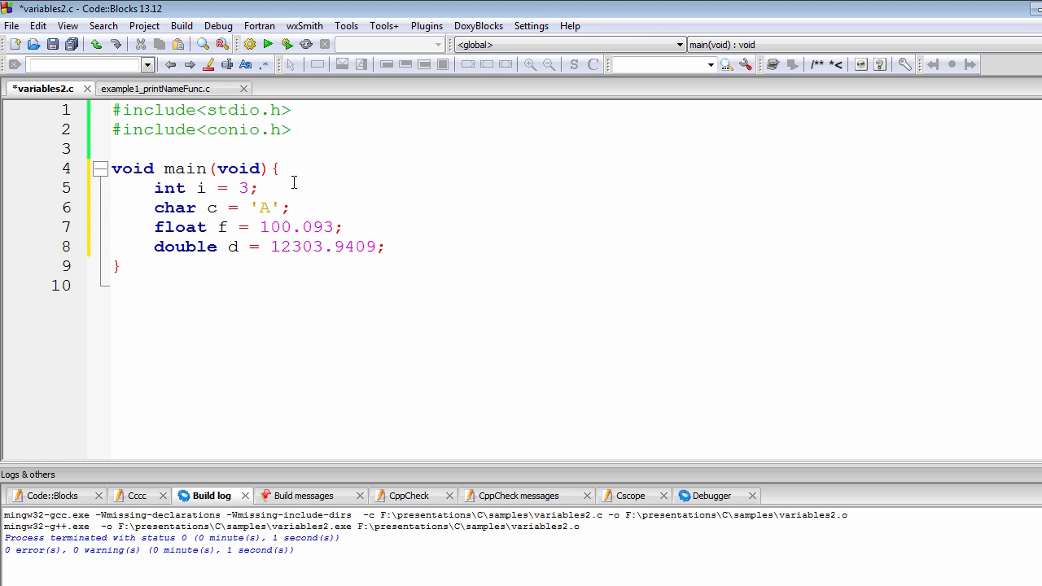
# - Change int i from 3 to 3.01 and then to a negative value
pyautogui.write('.01')
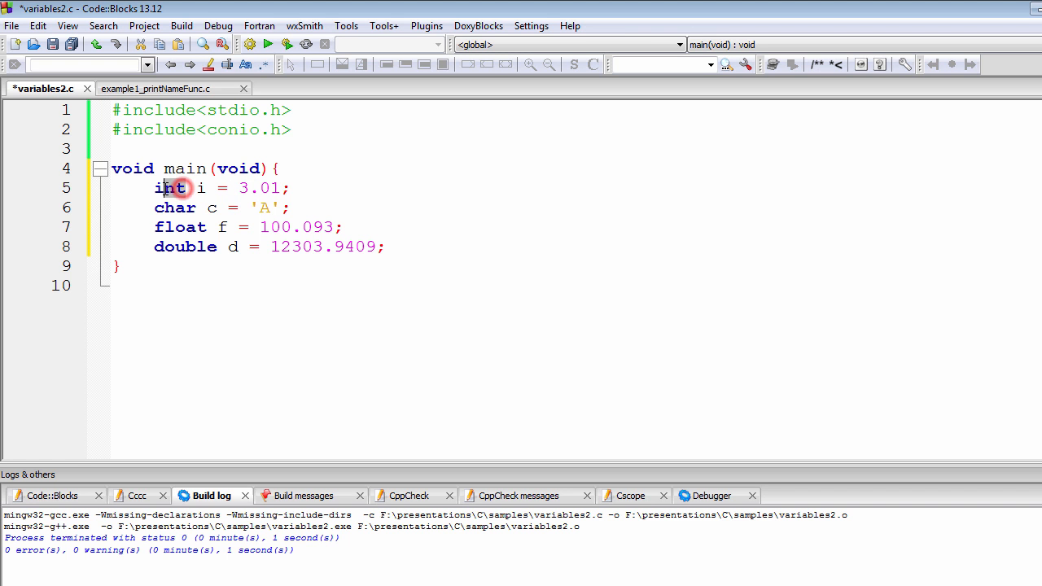
pyautogui.doubleClick(169, 188)
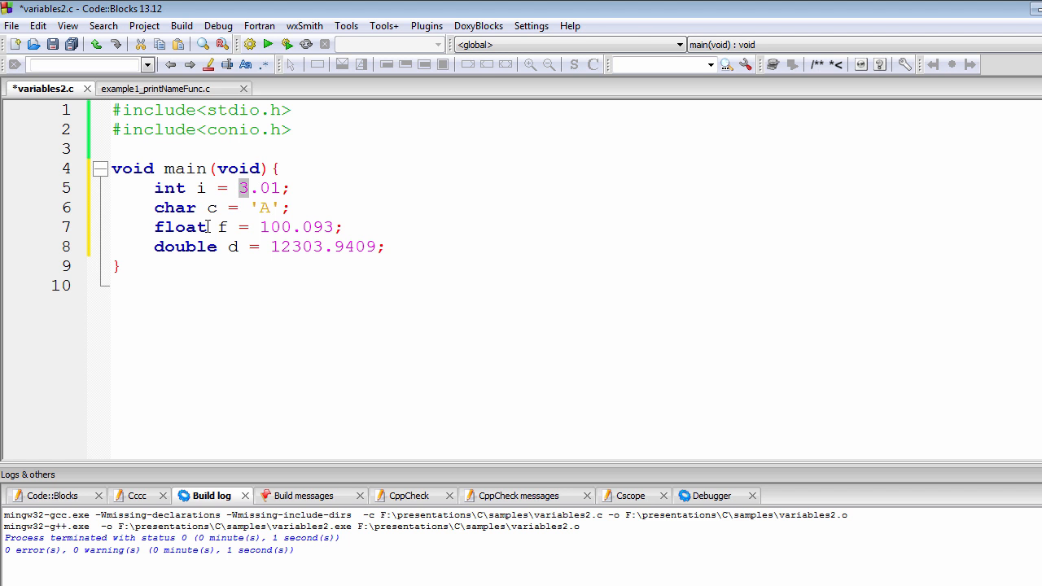
pyautogui.click(243, 188)
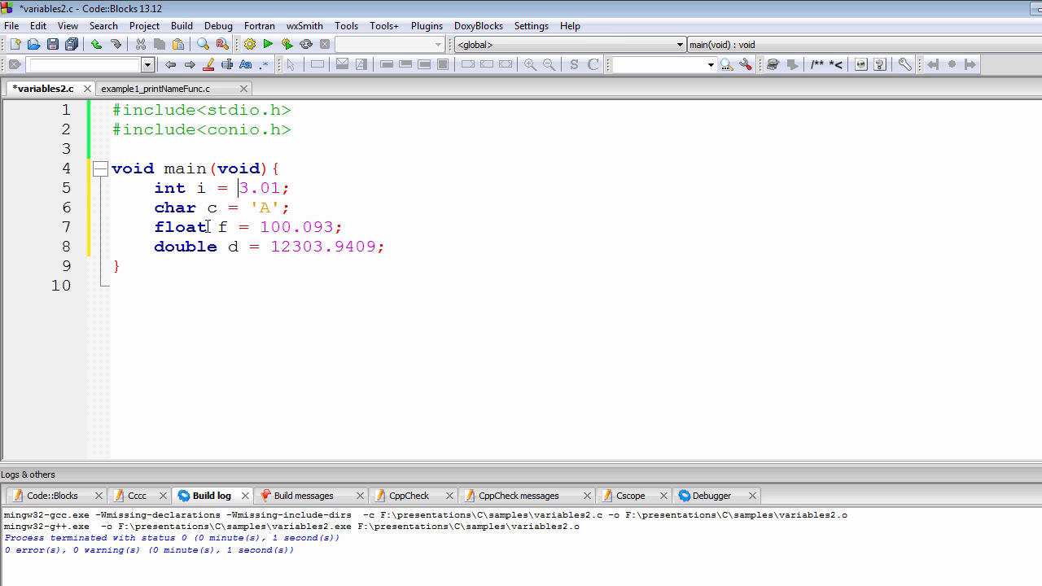
pyautogui.write('-')
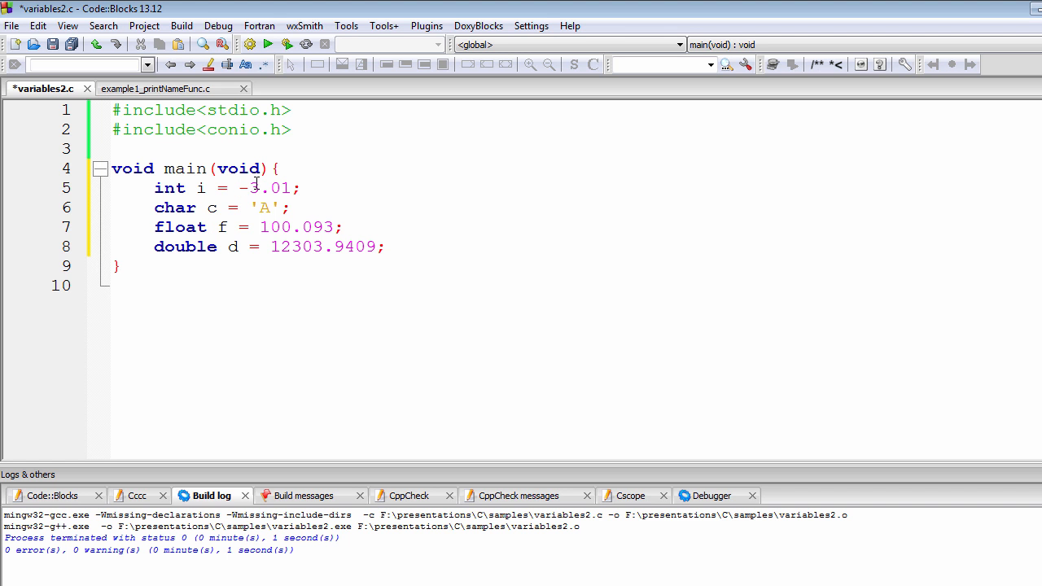
pyautogui.write('31')
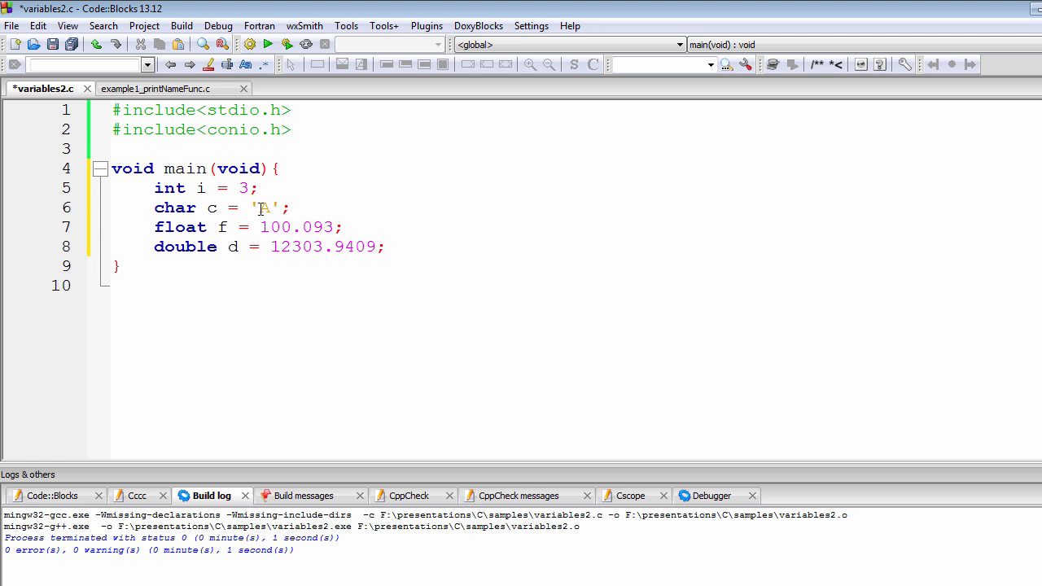
# - Replace the character literal 'A' with '@' in char c's initialiser
pyautogui.click(239, 188)
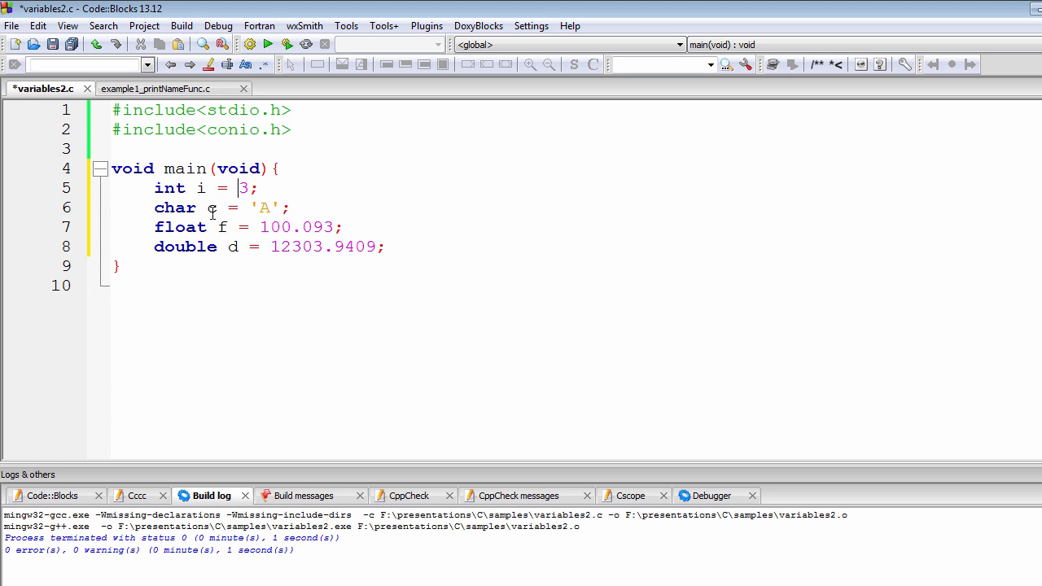
pyautogui.moveTo(211, 208)
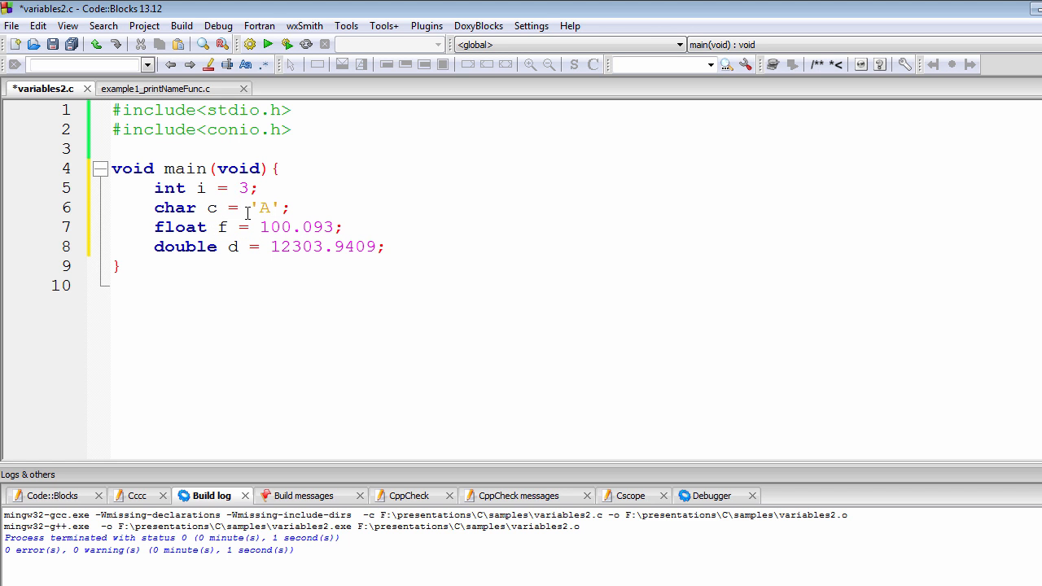
pyautogui.click(238, 188)
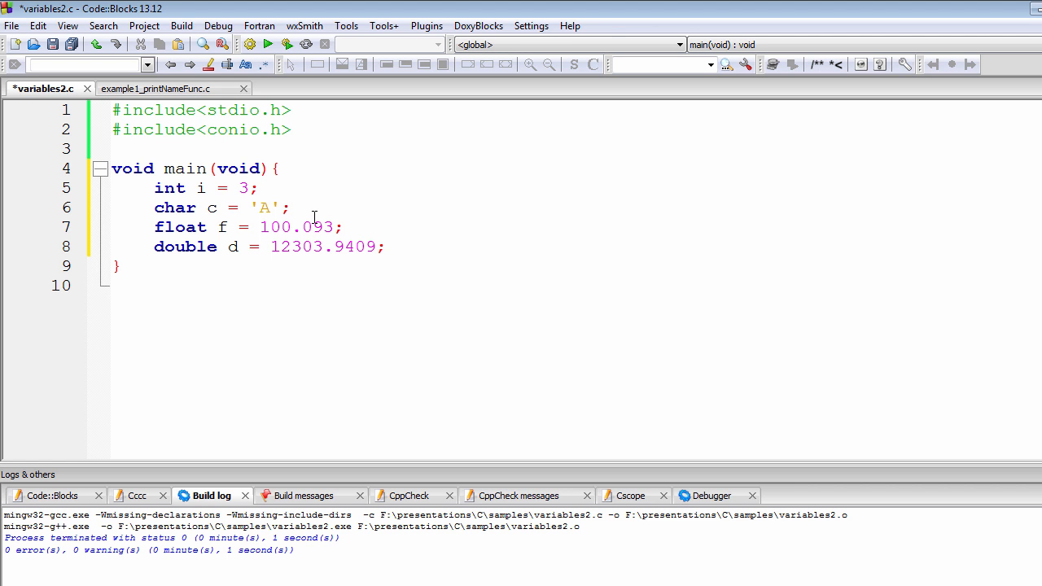
pyautogui.click(269, 207)
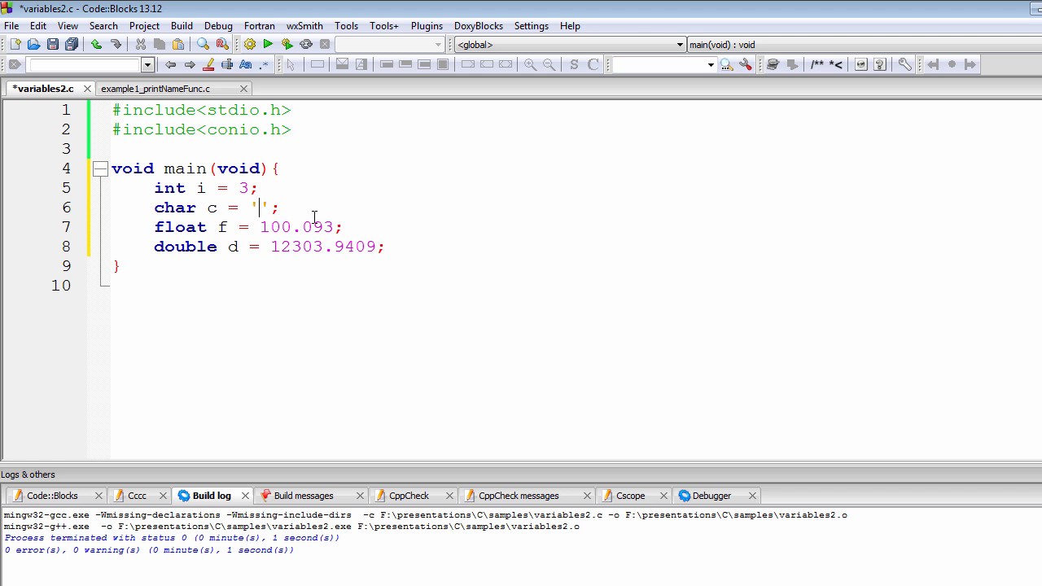
pyautogui.write('&')
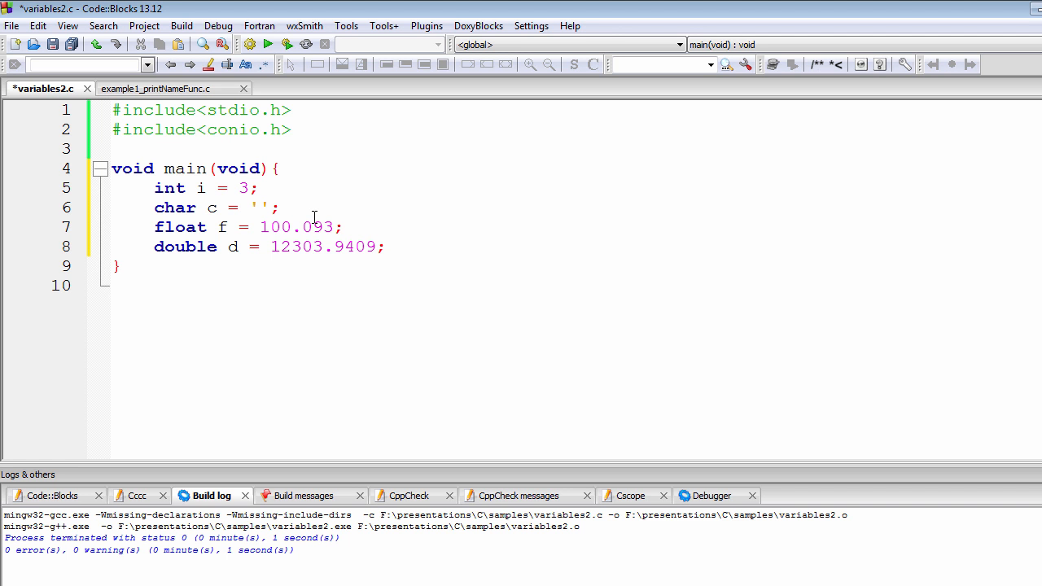
pyautogui.write('@')
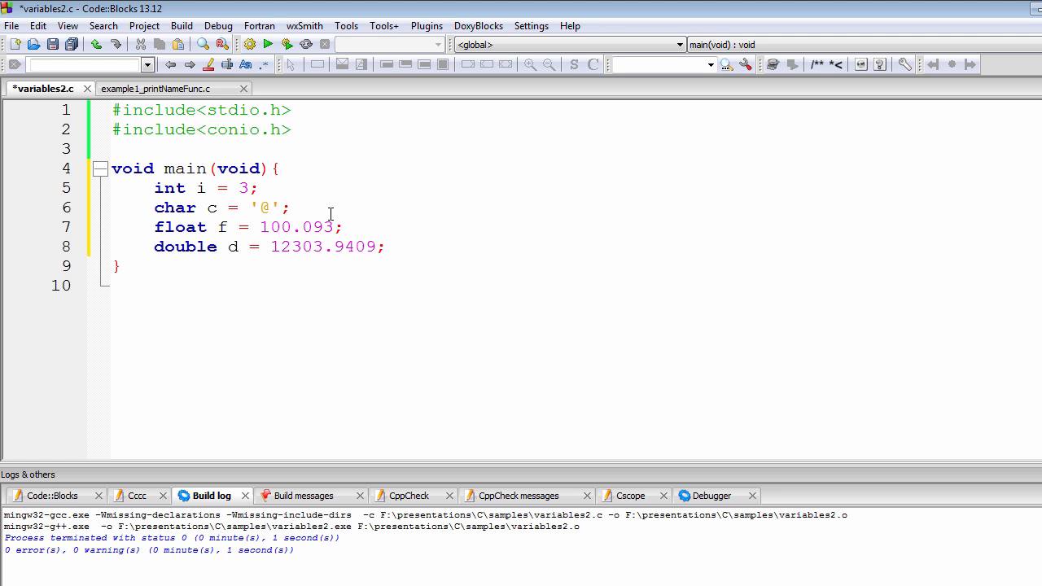
pyautogui.click(269, 207)
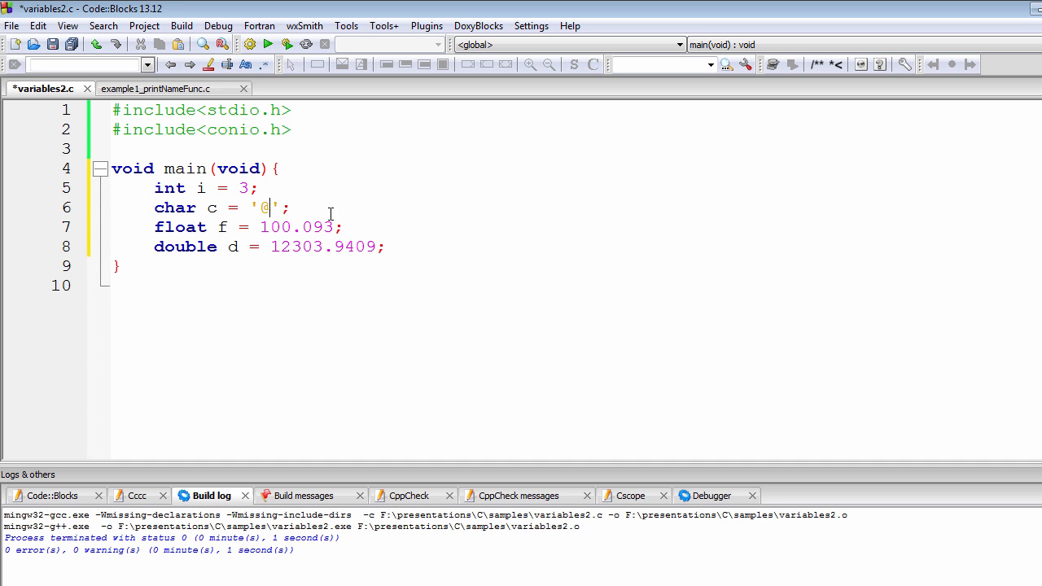
# - Pen-note c = 'A' with circled 98, then write B = 99 and C = 100 below
pyautogui.press('ctrl')
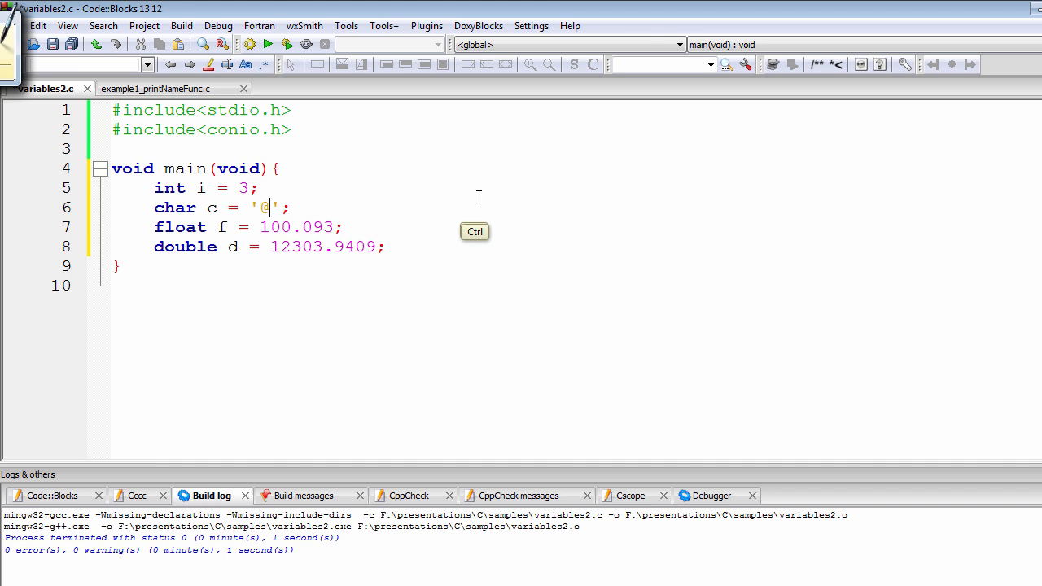
pyautogui.moveTo(528, 186)
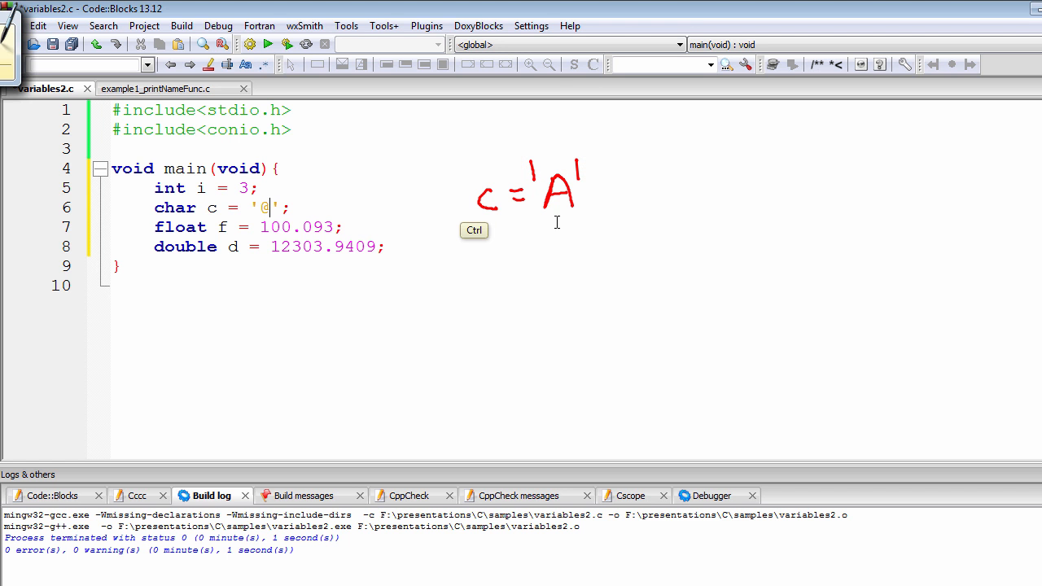
pyautogui.moveTo(524, 224)
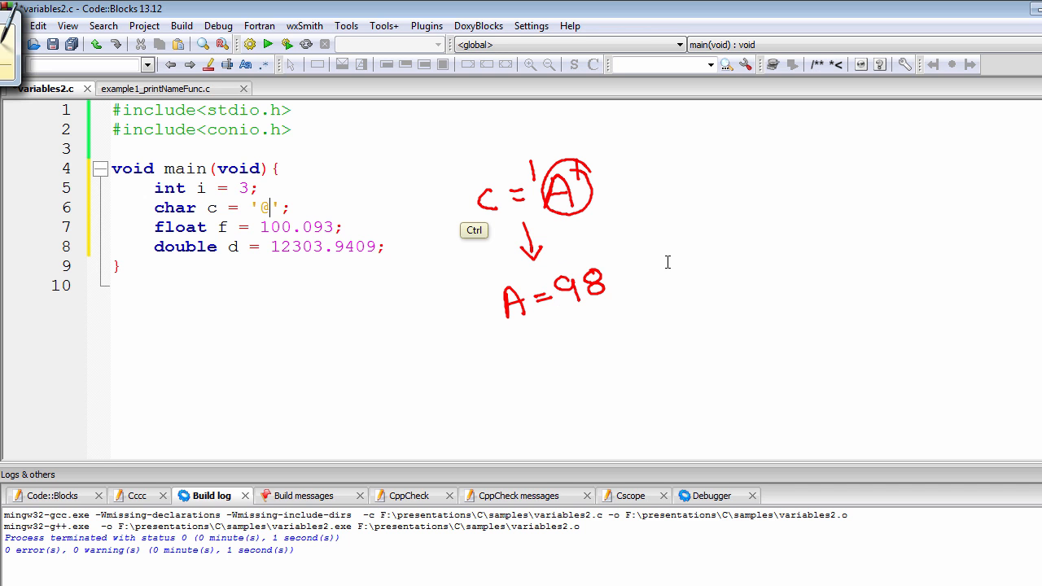
pyautogui.moveTo(703, 192)
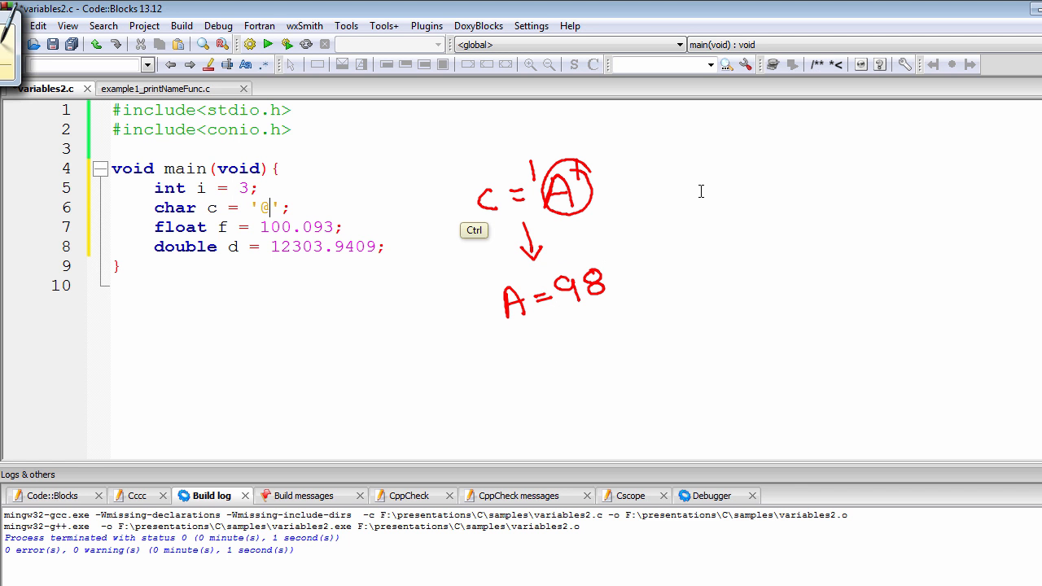
pyautogui.moveTo(695, 186)
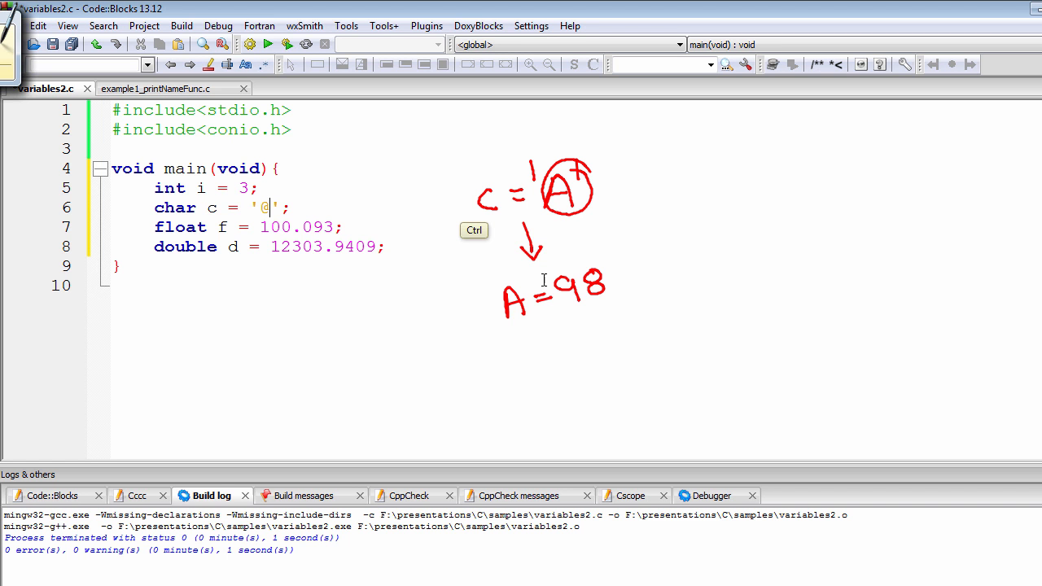
pyautogui.moveTo(616, 281); pyautogui.dragTo(574, 313)
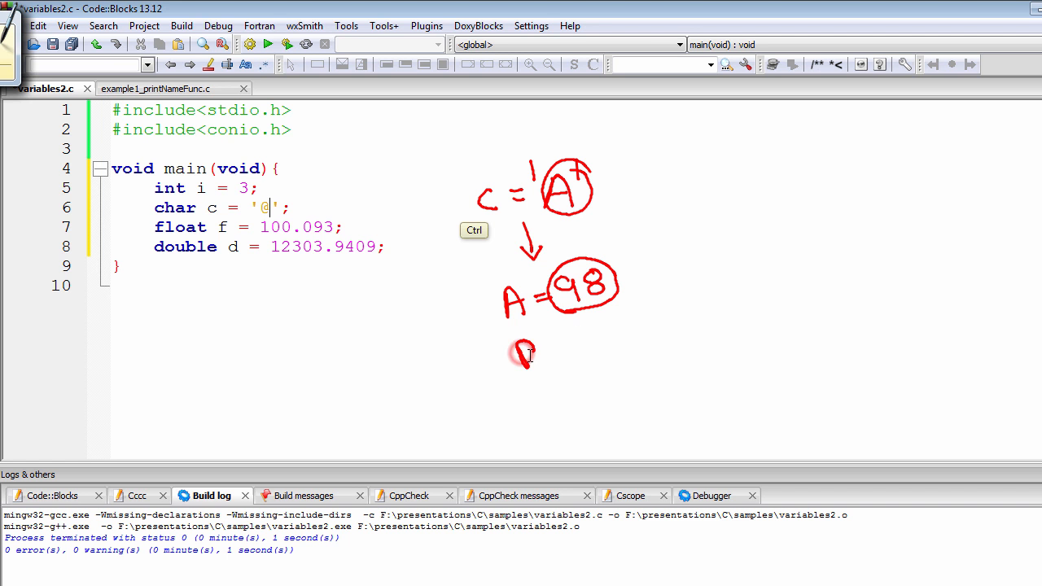
pyautogui.moveTo(513, 350); pyautogui.dragTo(614, 329)
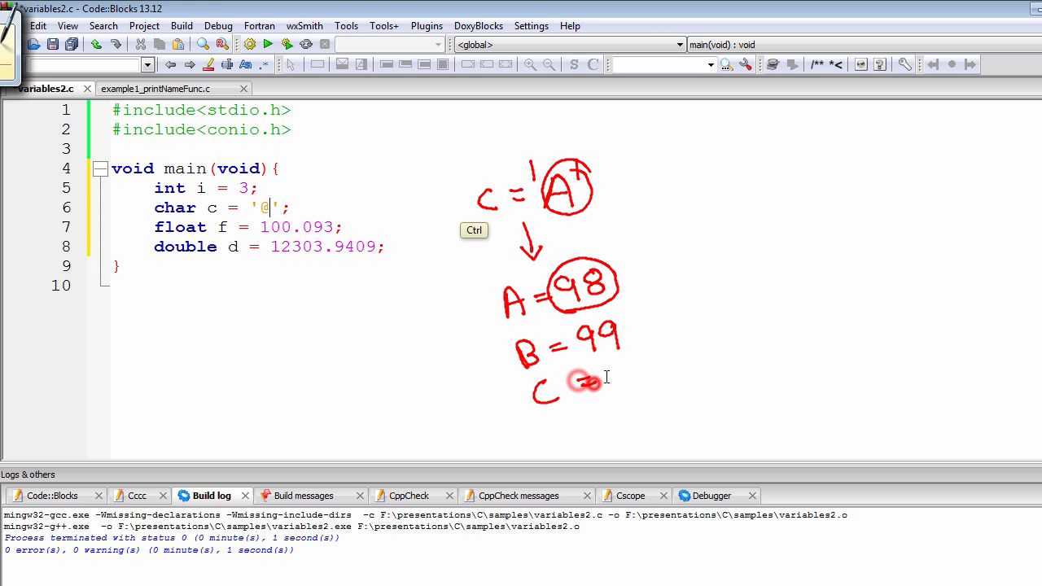
pyautogui.moveTo(570, 382); pyautogui.dragTo(663, 370)
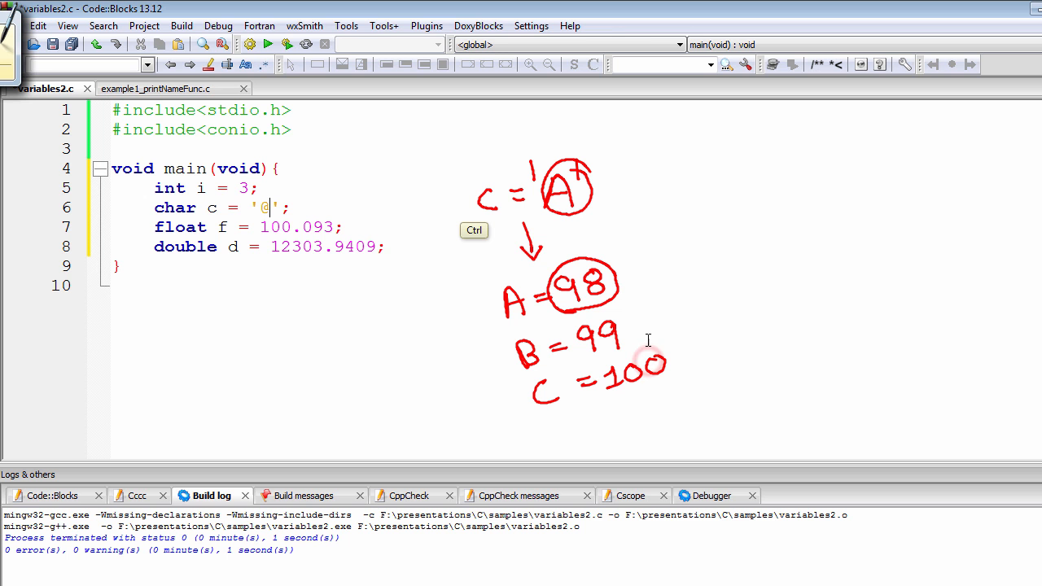
pyautogui.moveTo(617, 310)
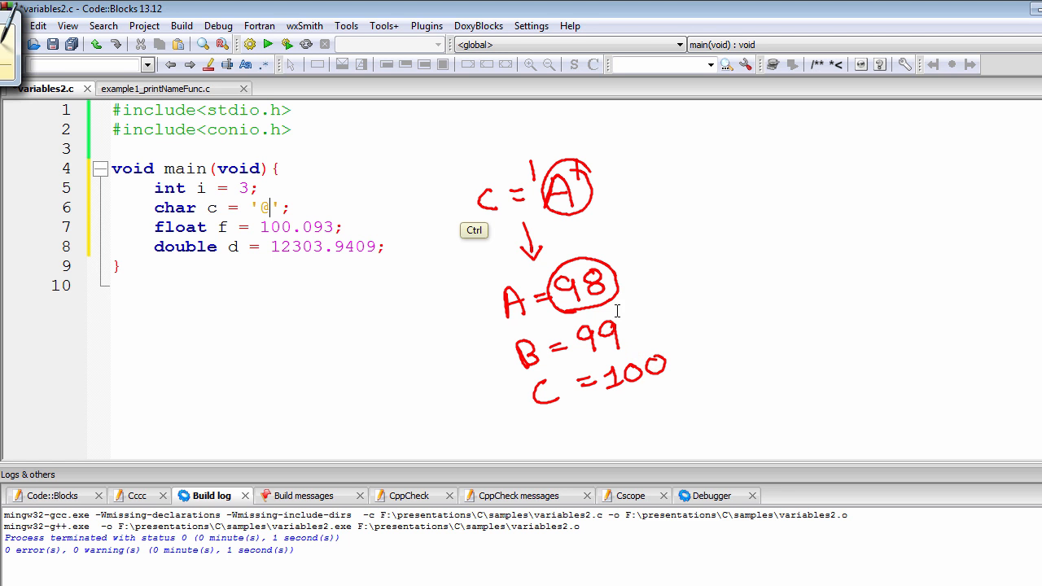
pyautogui.moveTo(496, 295)
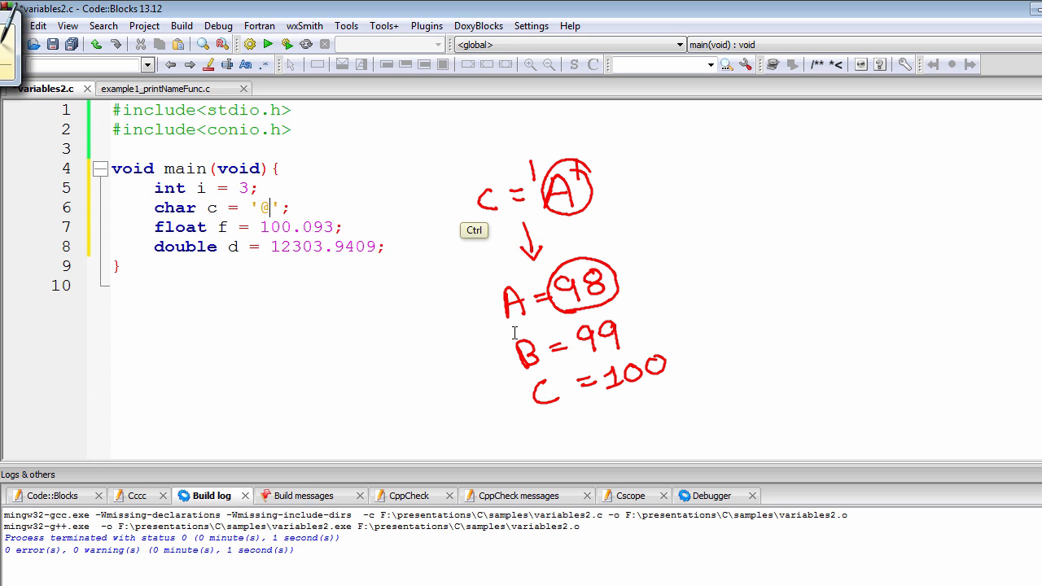
pyautogui.moveTo(596, 306)
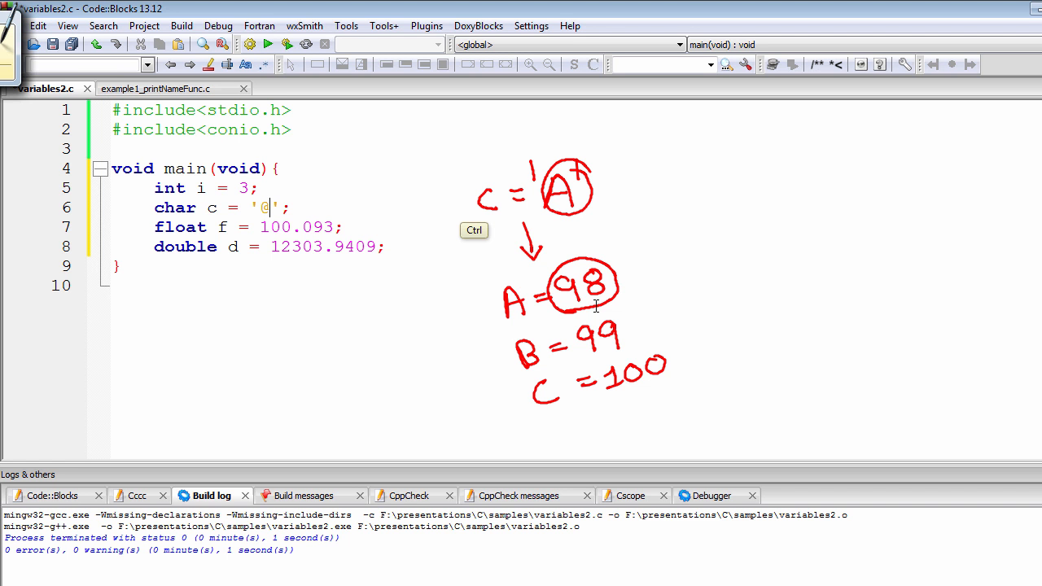
pyautogui.moveTo(523, 321)
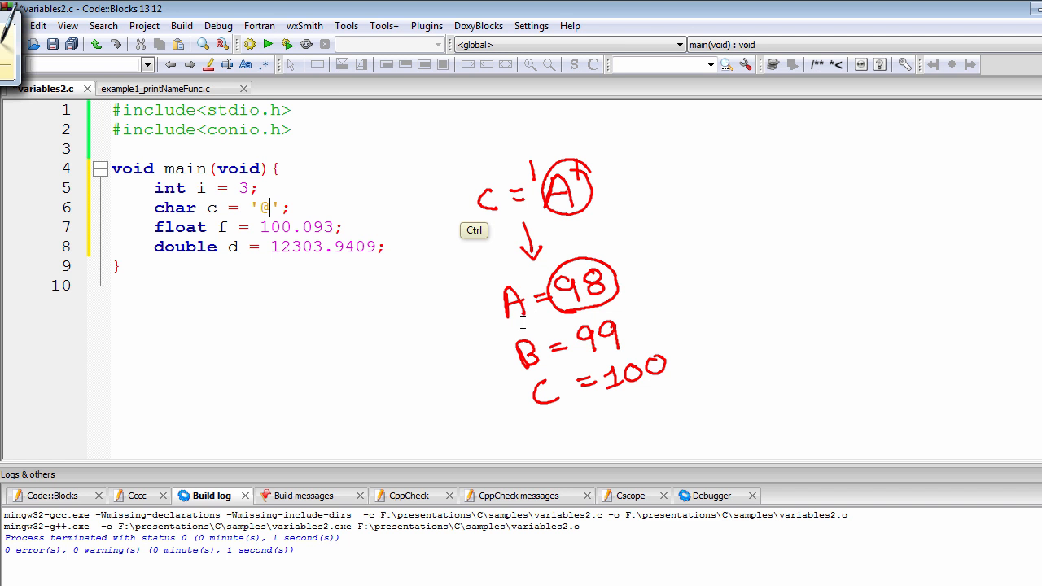
pyautogui.moveTo(624, 274)
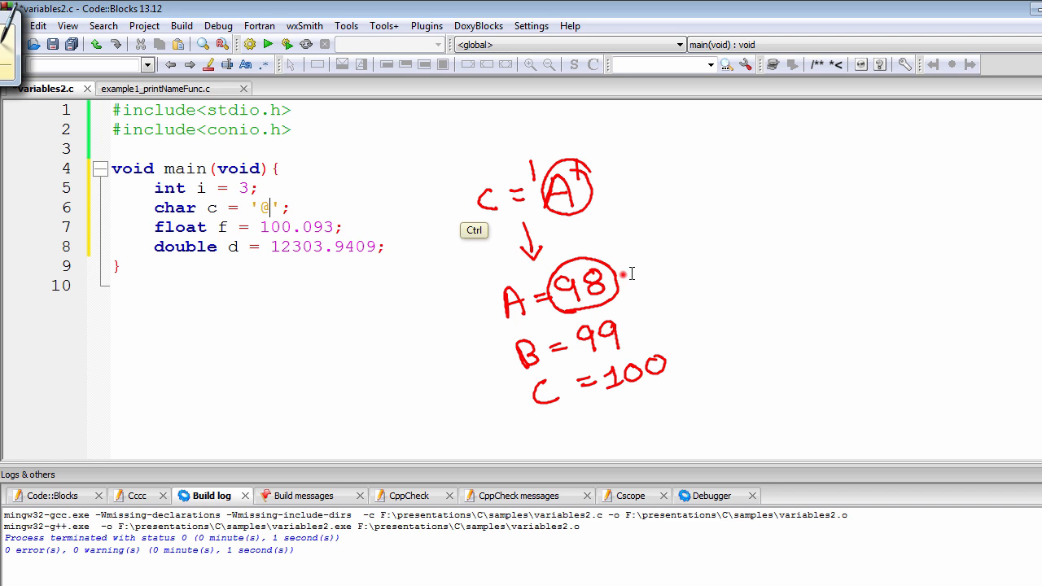
# - Draw an arrow right from the circled 98 and bracket the float and double declarations
pyautogui.moveTo(619, 272); pyautogui.dragTo(655, 265)
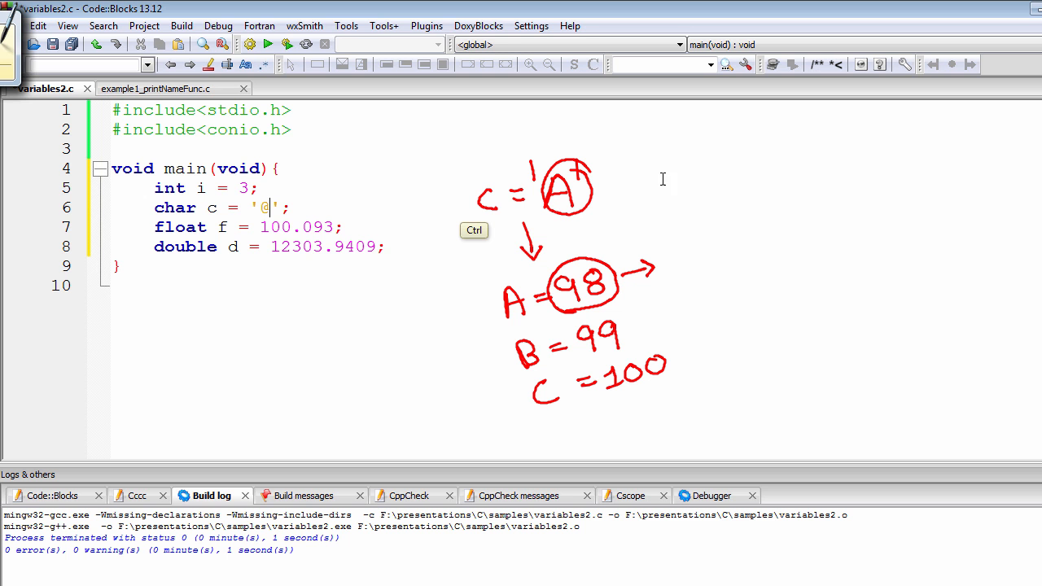
pyautogui.moveTo(665, 160)
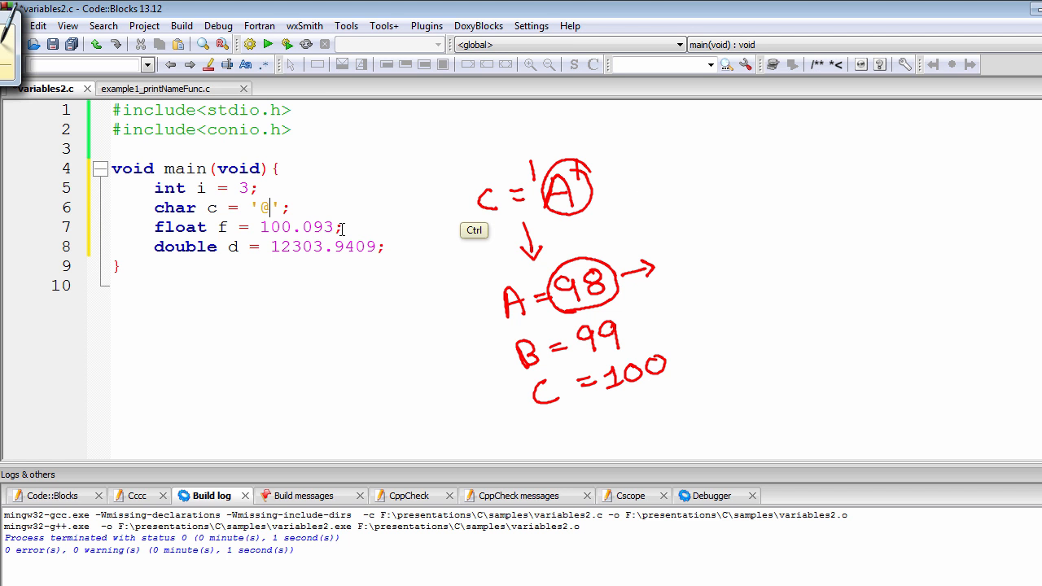
pyautogui.moveTo(350, 220); pyautogui.dragTo(389, 252)
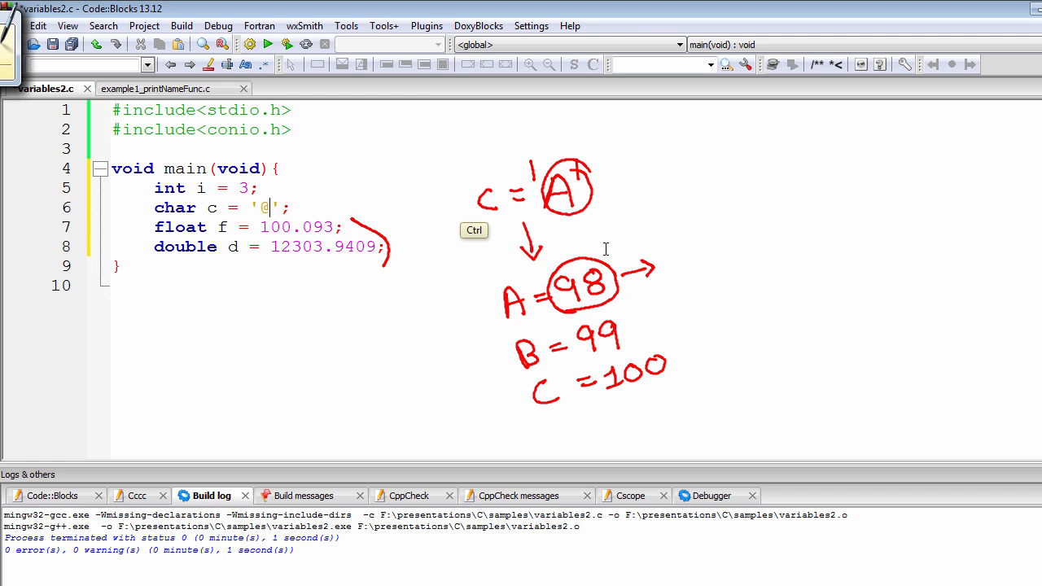
pyautogui.moveTo(605, 255)
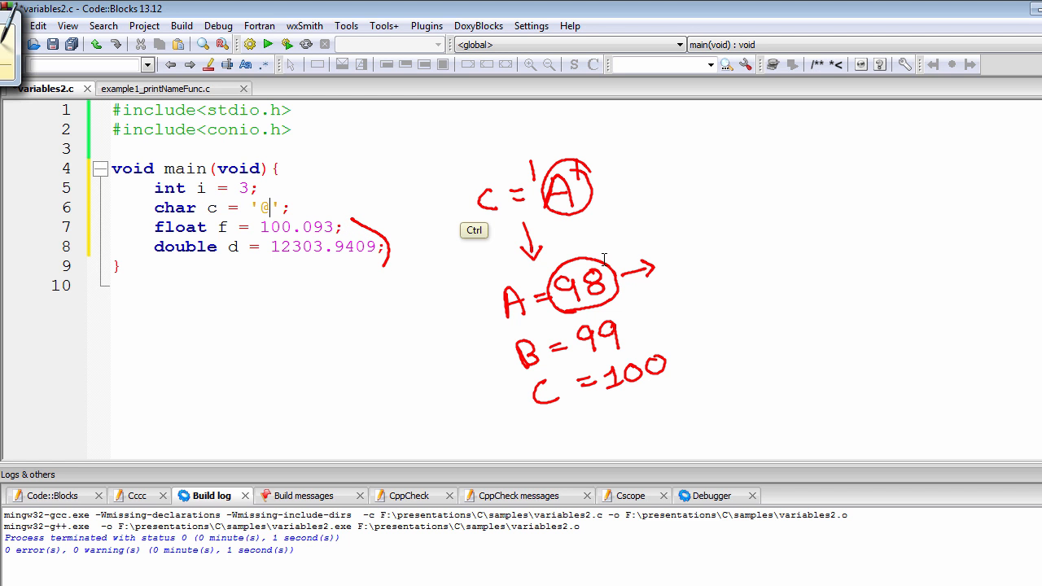
pyautogui.moveTo(743, 211)
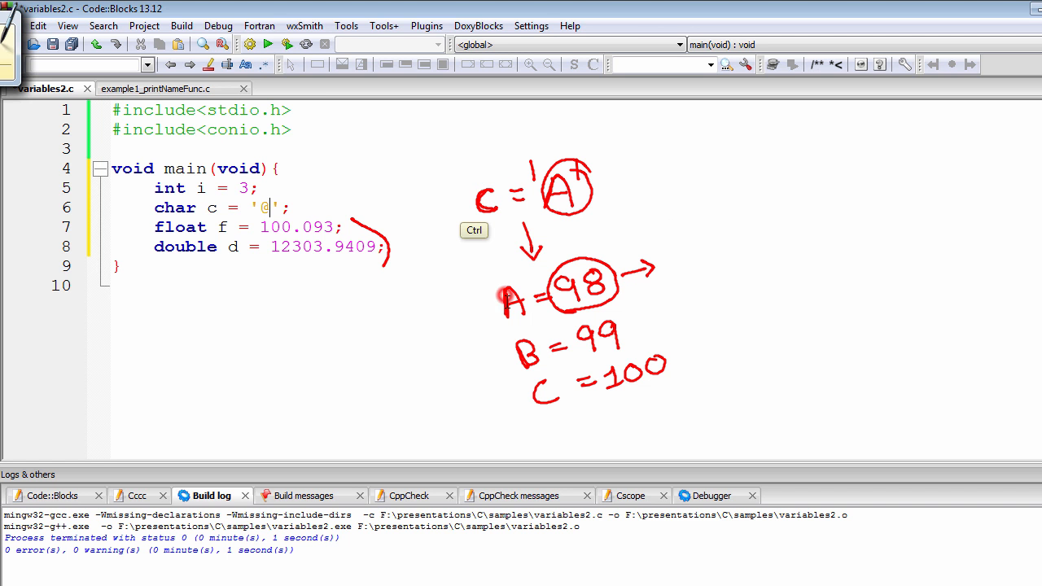
pyautogui.moveTo(529, 291)
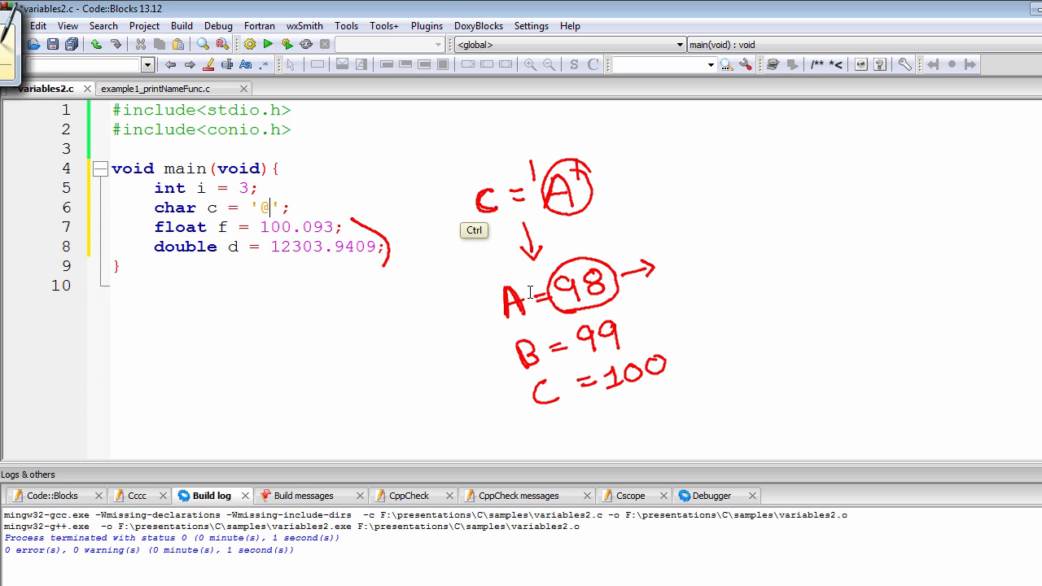
pyautogui.moveTo(554, 249)
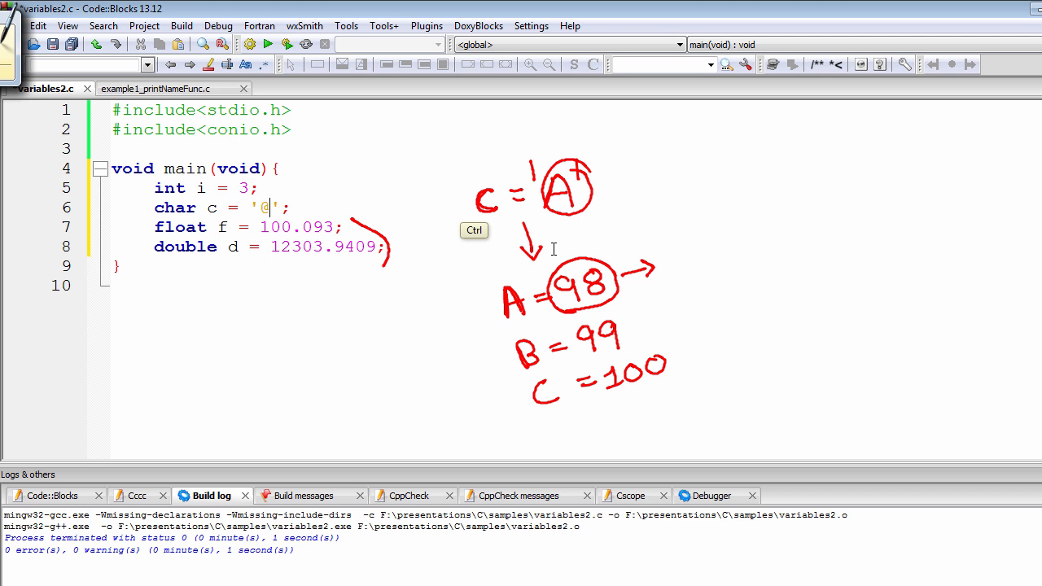
pyautogui.moveTo(739, 158)
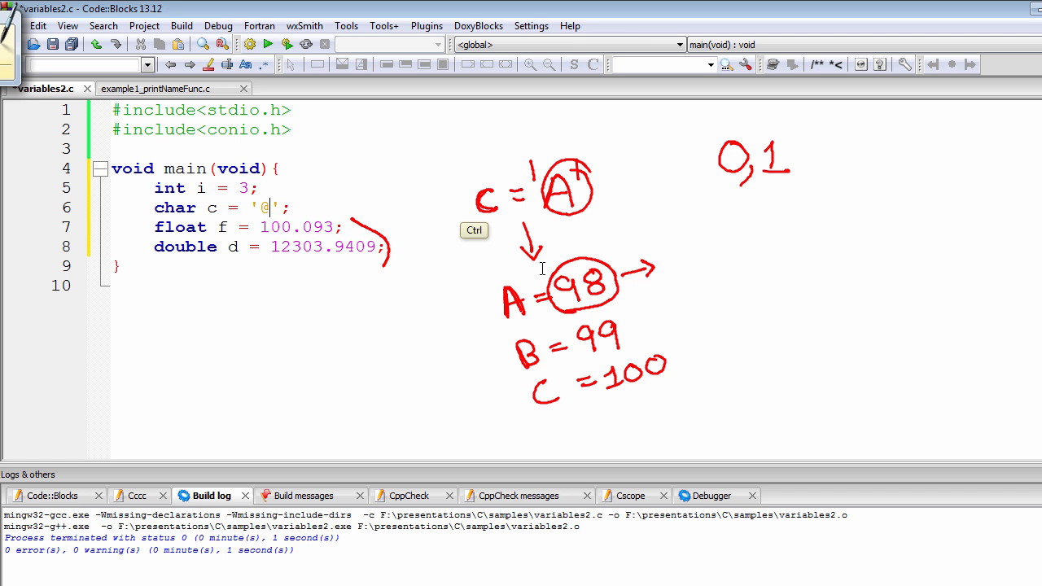
pyautogui.moveTo(571, 280)
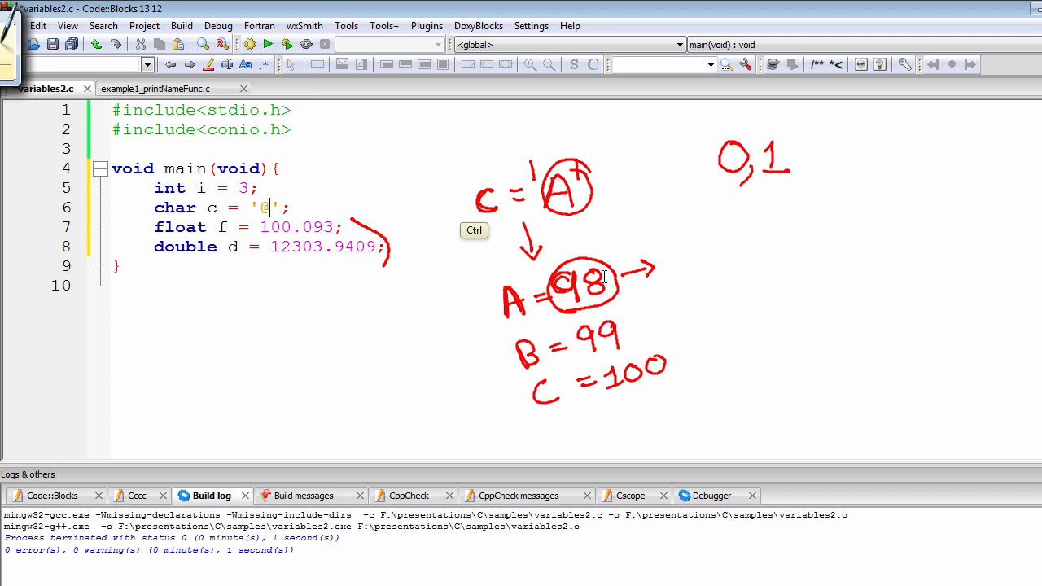
pyautogui.moveTo(884, 135)
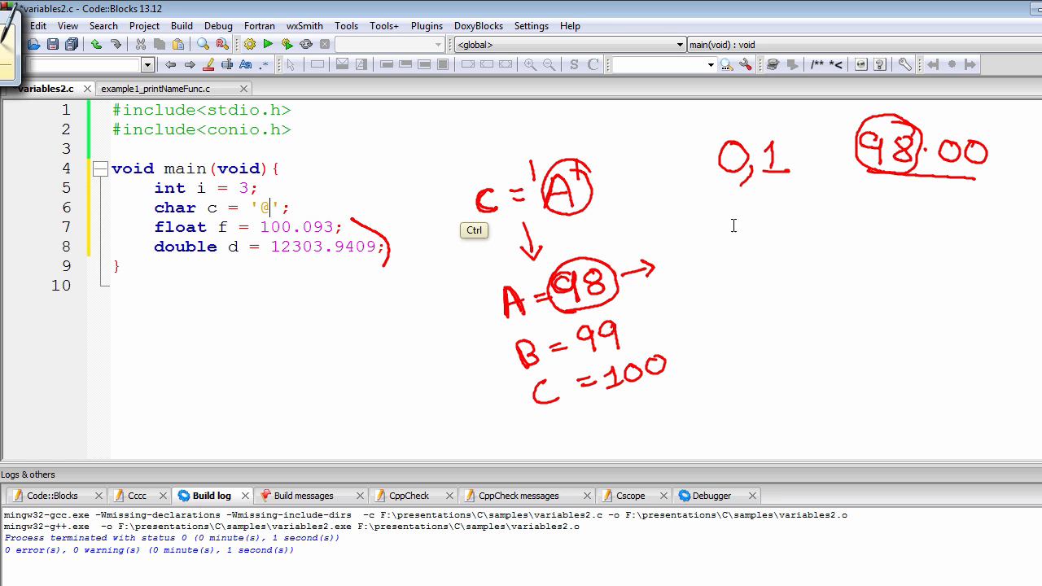
pyautogui.moveTo(575, 315)
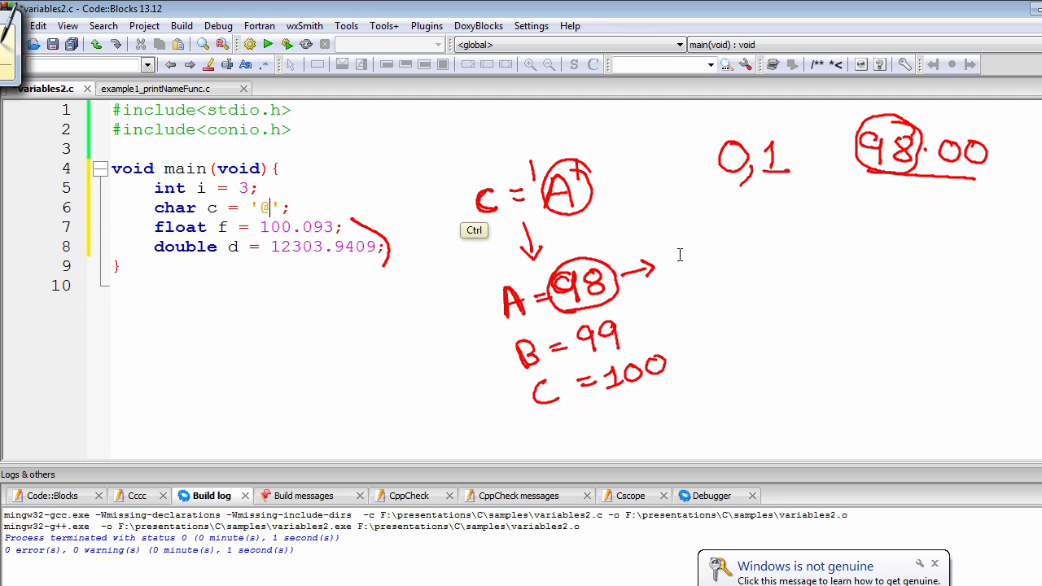
# - Write the binary value 01100100 after the arrow from 98
pyautogui.moveTo(663, 261); pyautogui.dragTo(716, 257)
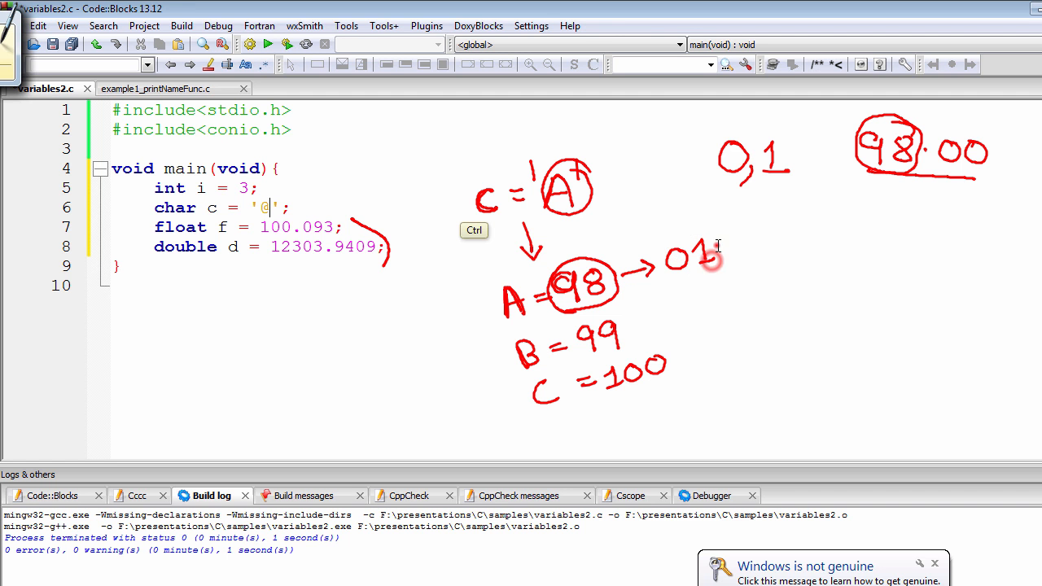
pyautogui.moveTo(716, 244); pyautogui.dragTo(781, 235)
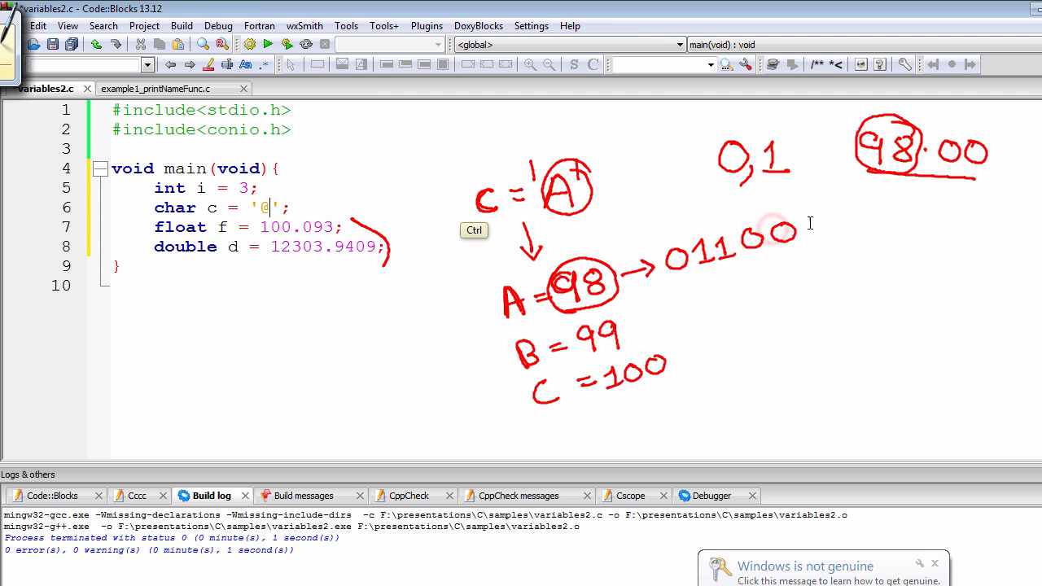
pyautogui.moveTo(782, 236); pyautogui.dragTo(879, 220)
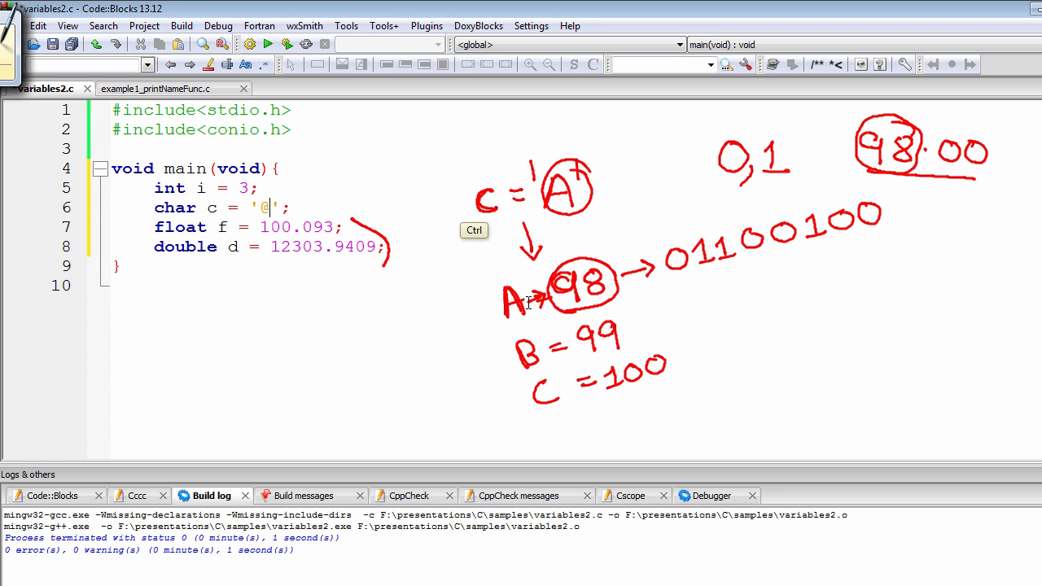
pyautogui.moveTo(507, 291)
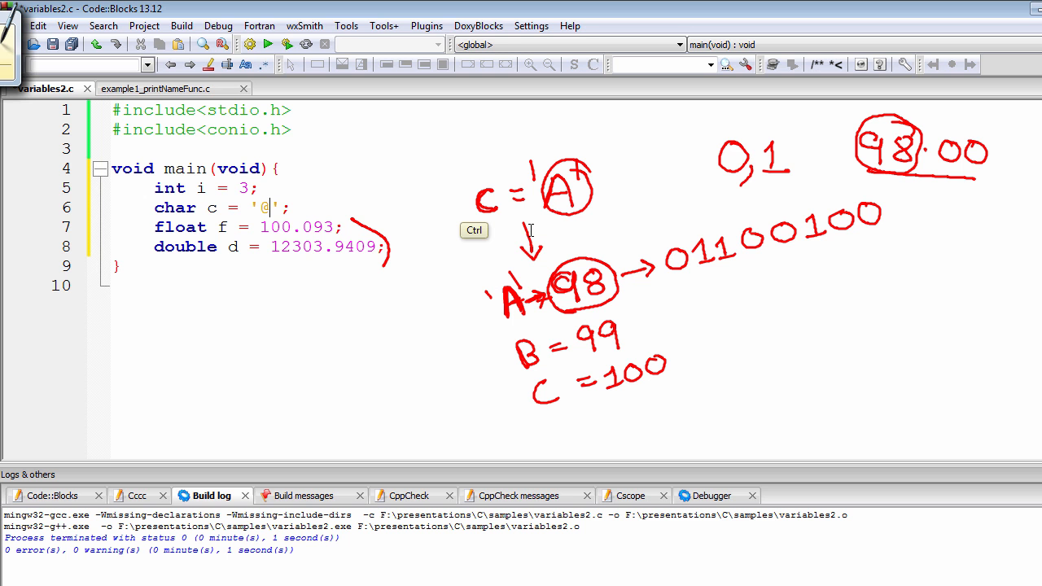
pyautogui.moveTo(555, 218)
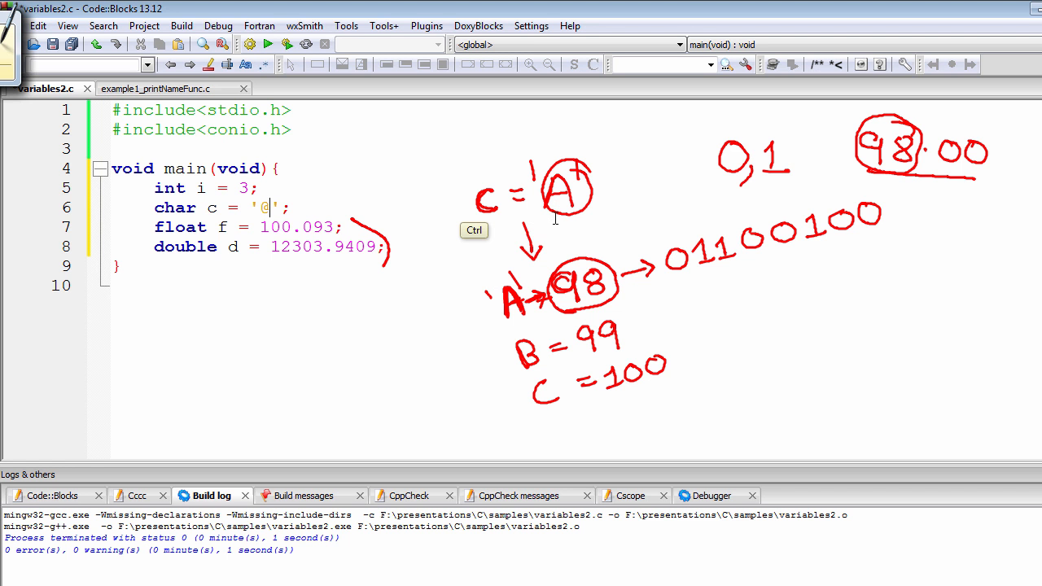
pyautogui.moveTo(537, 196)
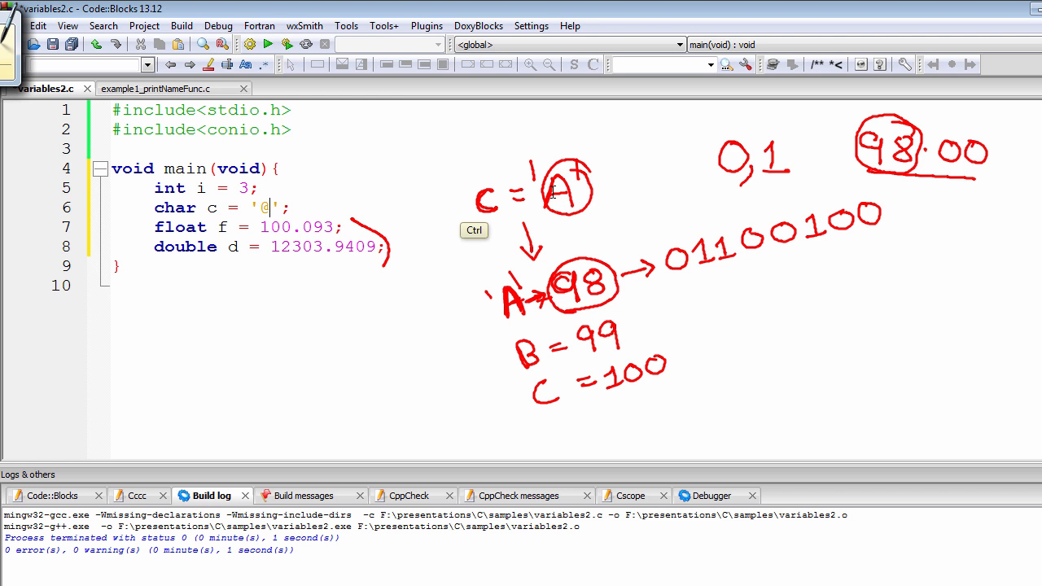
pyautogui.moveTo(511, 218)
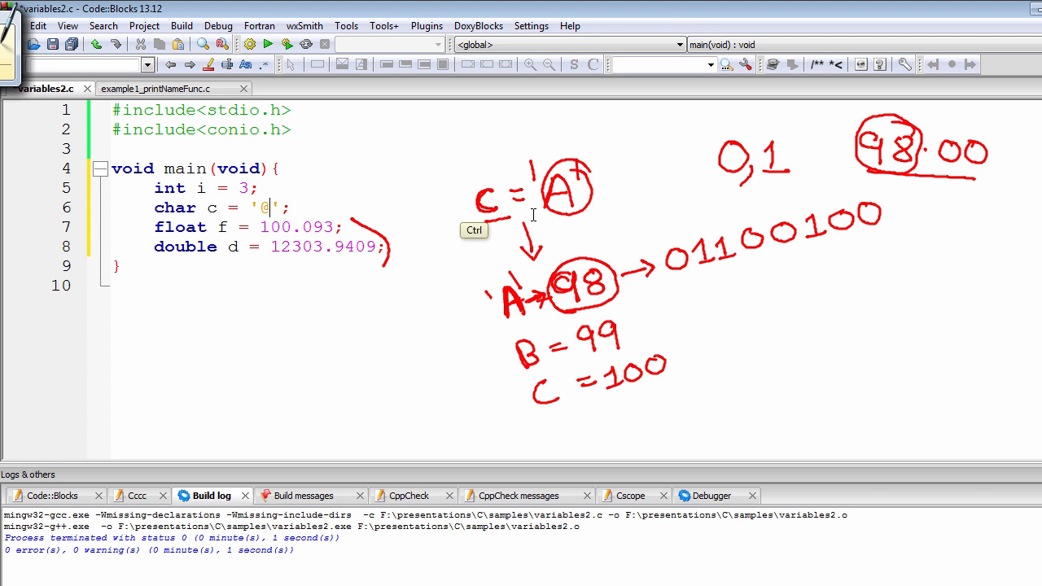
pyautogui.moveTo(500, 230)
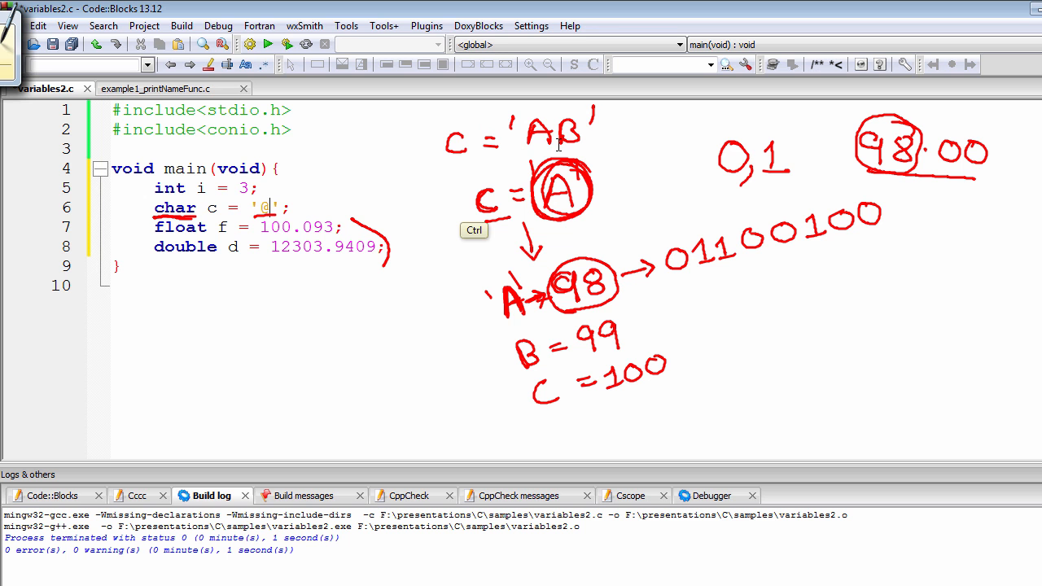
pyautogui.moveTo(557, 149)
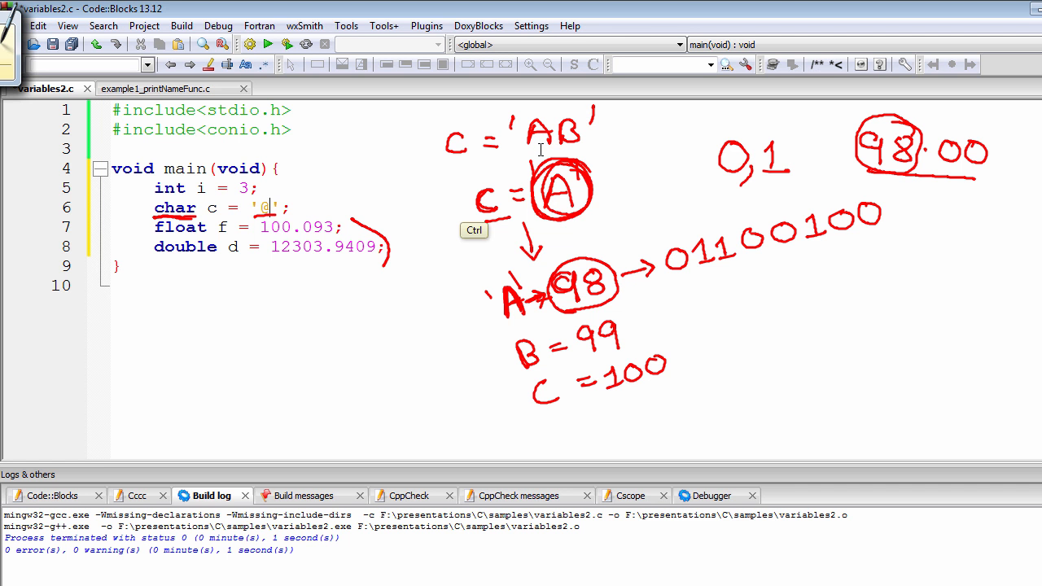
pyautogui.moveTo(533, 149)
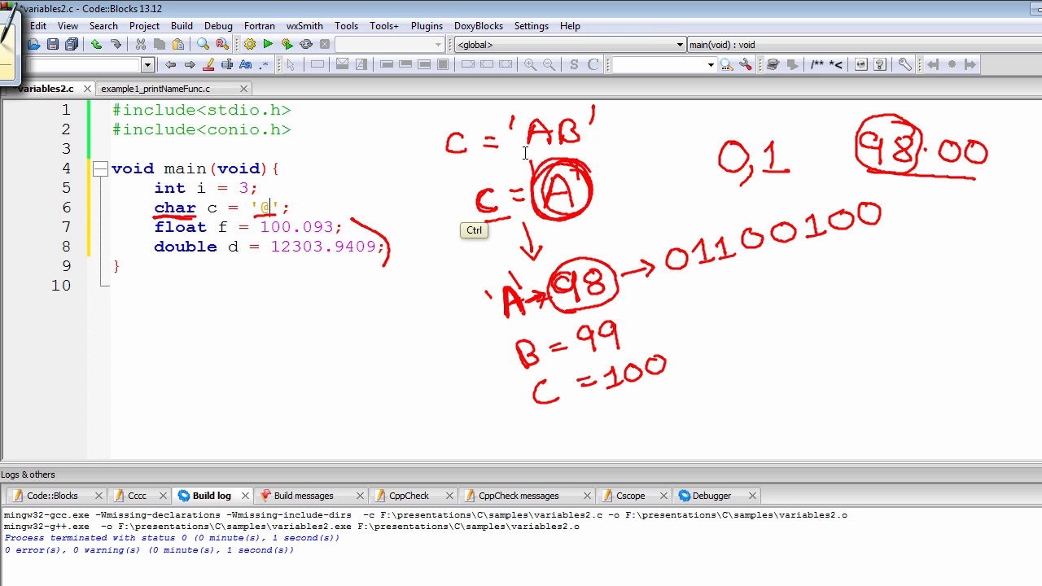
pyautogui.moveTo(538, 152)
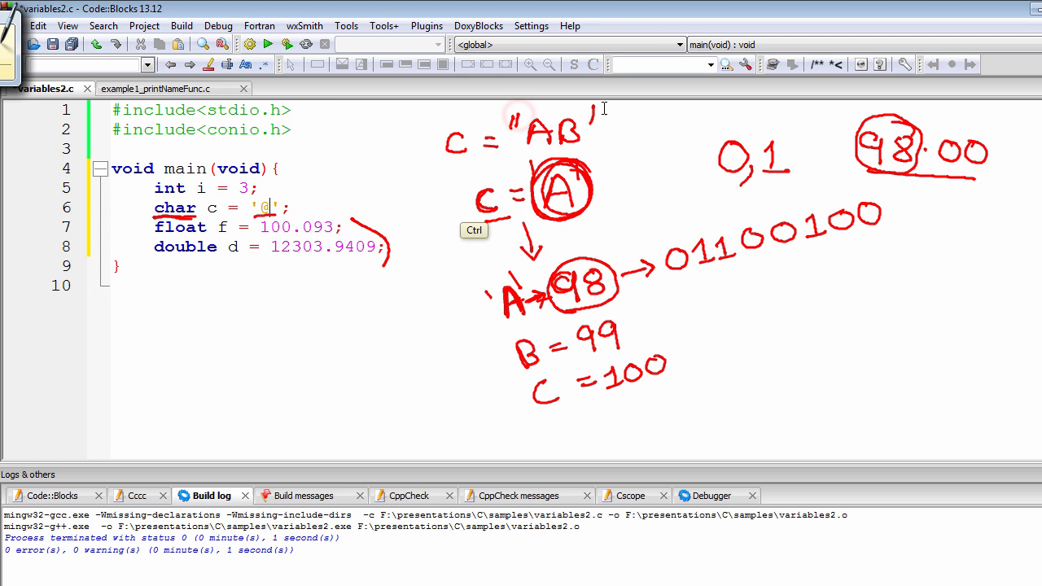
# - Close the double quotes on C = "AB" and strike the note through
pyautogui.moveTo(427, 150); pyautogui.dragTo(582, 142)
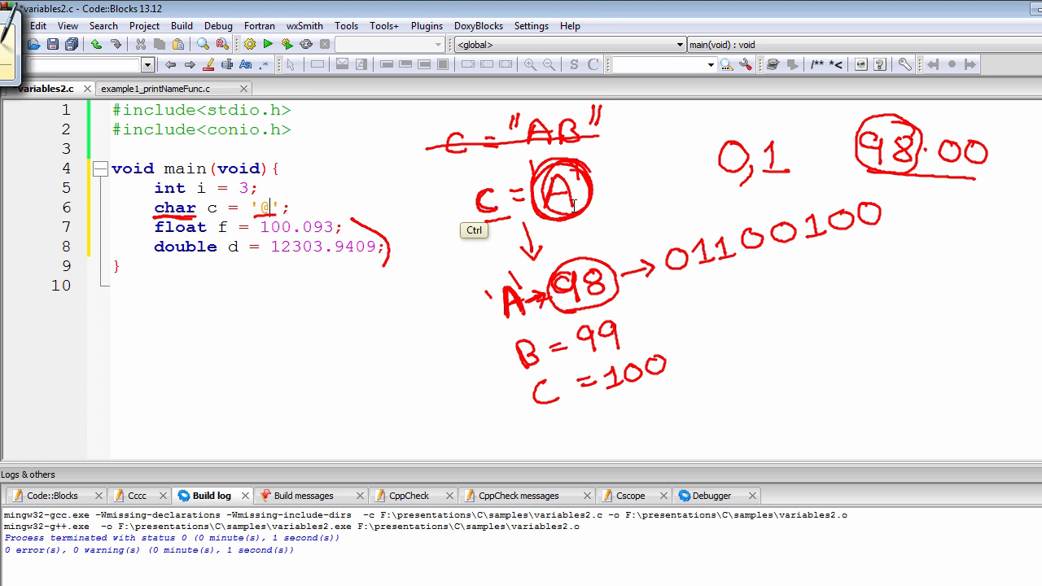
pyautogui.moveTo(586, 188)
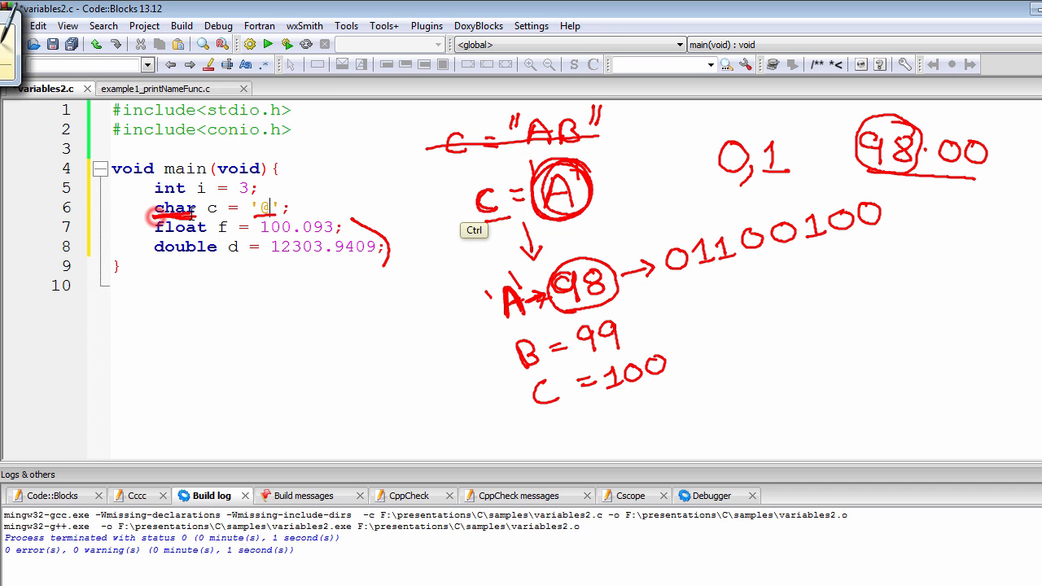
pyautogui.moveTo(416, 160)
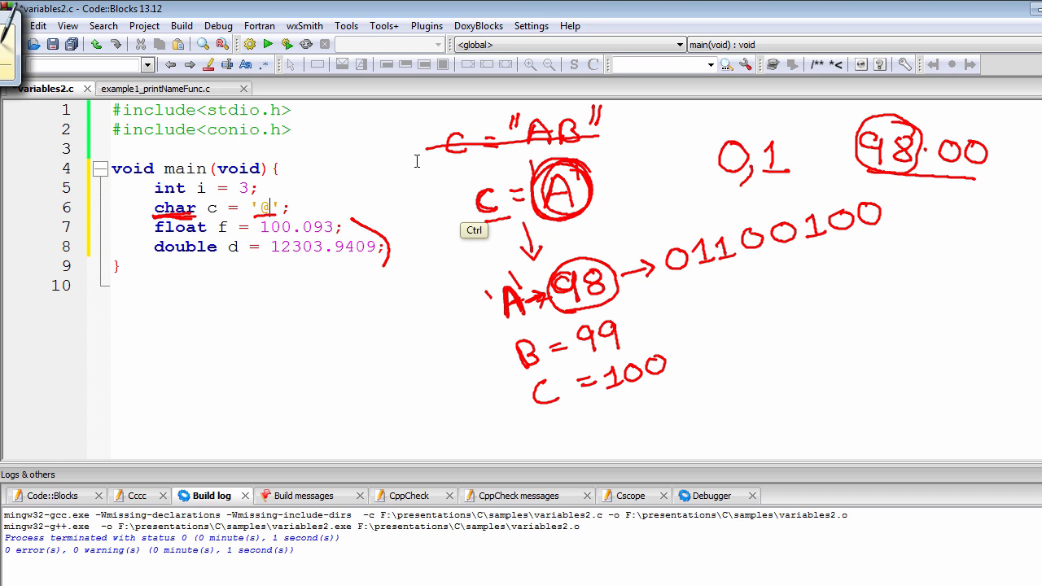
pyautogui.moveTo(318, 183)
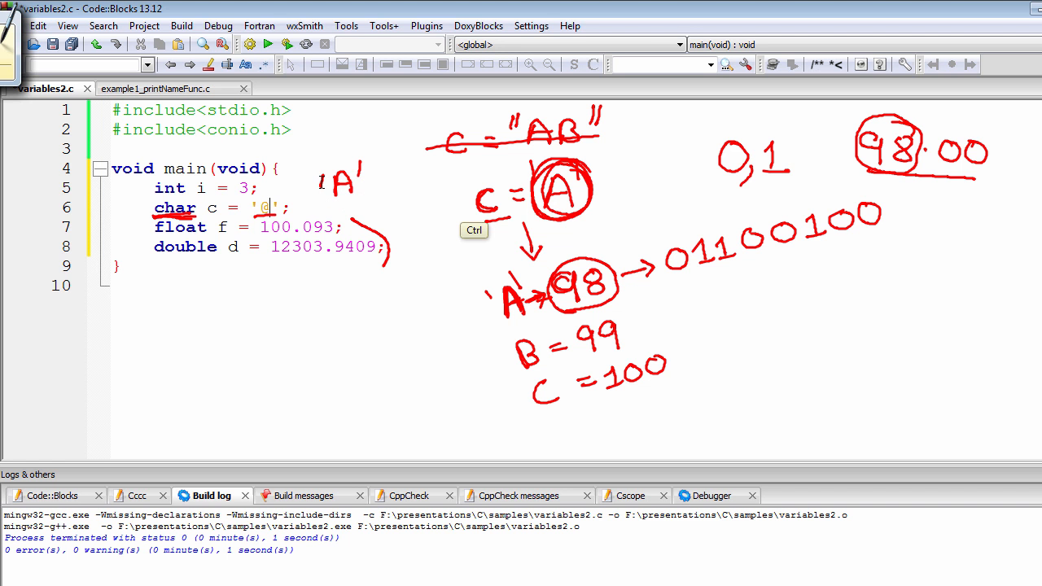
pyautogui.moveTo(363, 185)
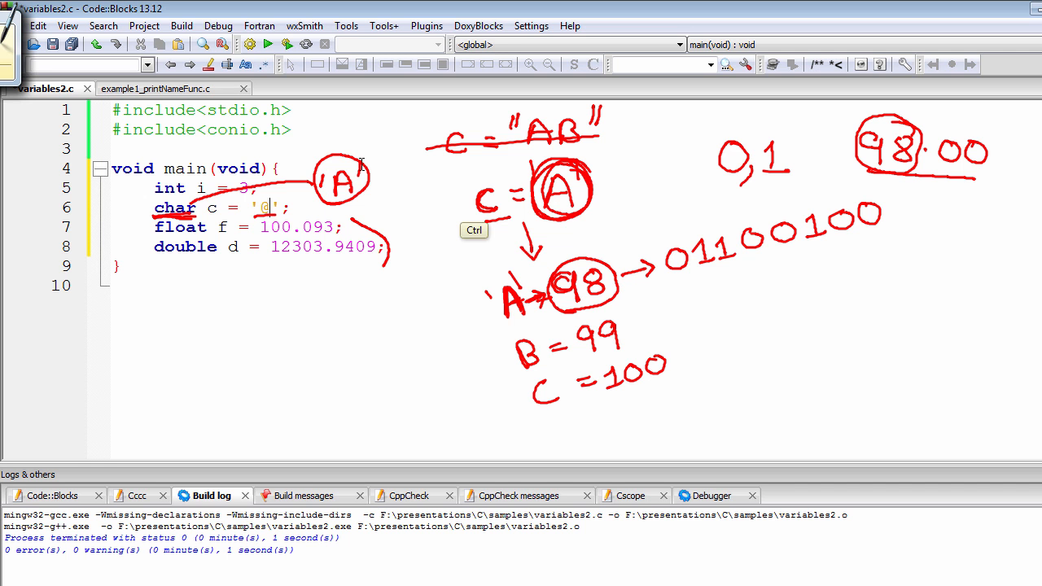
pyautogui.moveTo(371, 194)
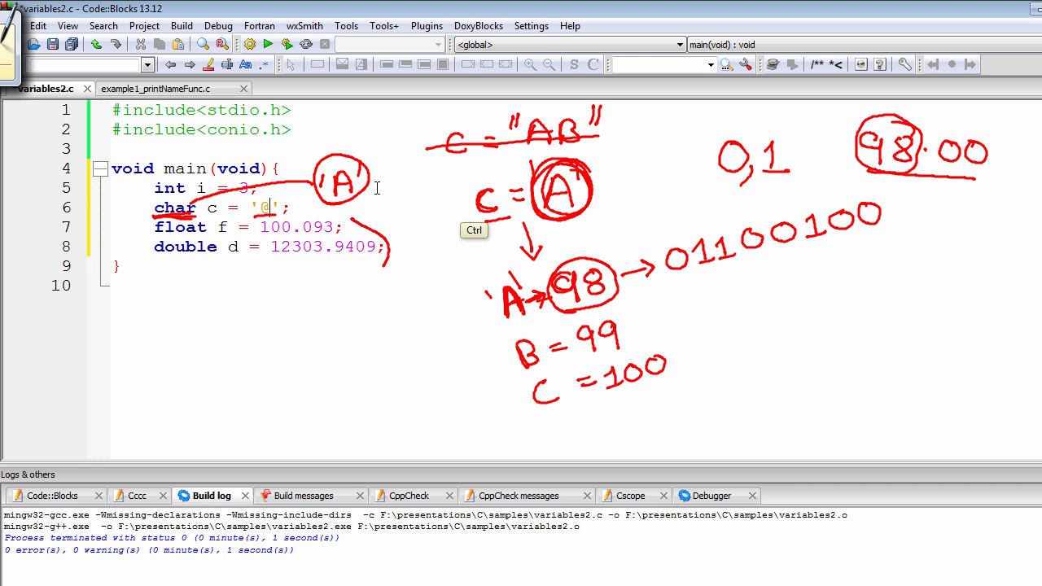
pyautogui.moveTo(636, 241)
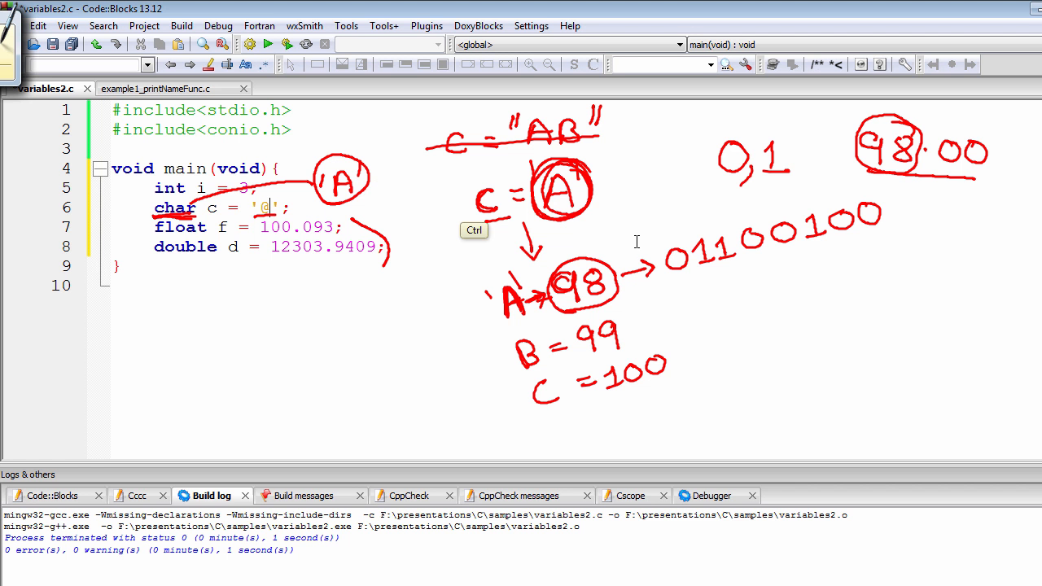
pyautogui.moveTo(461, 215)
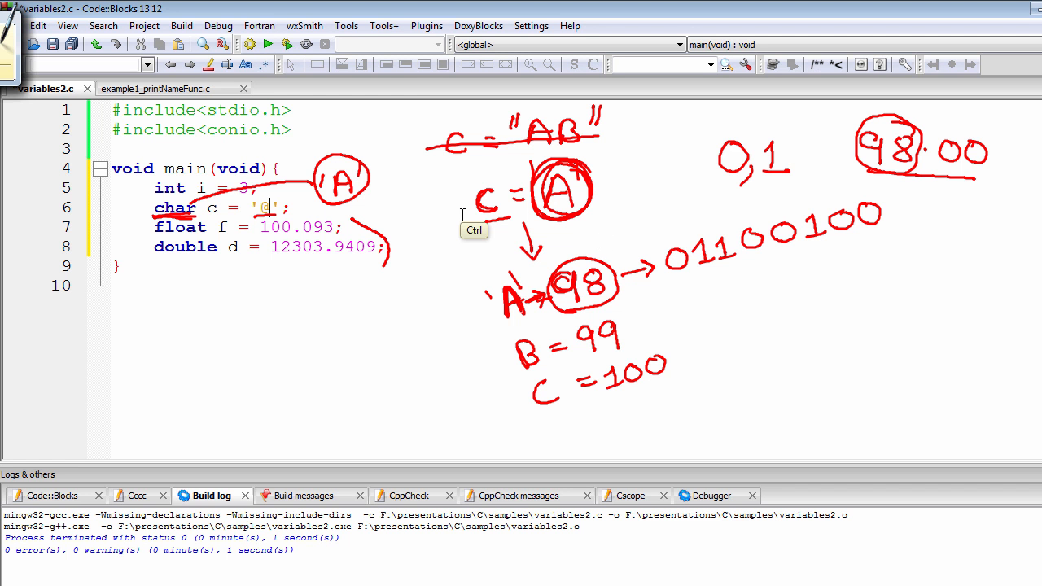